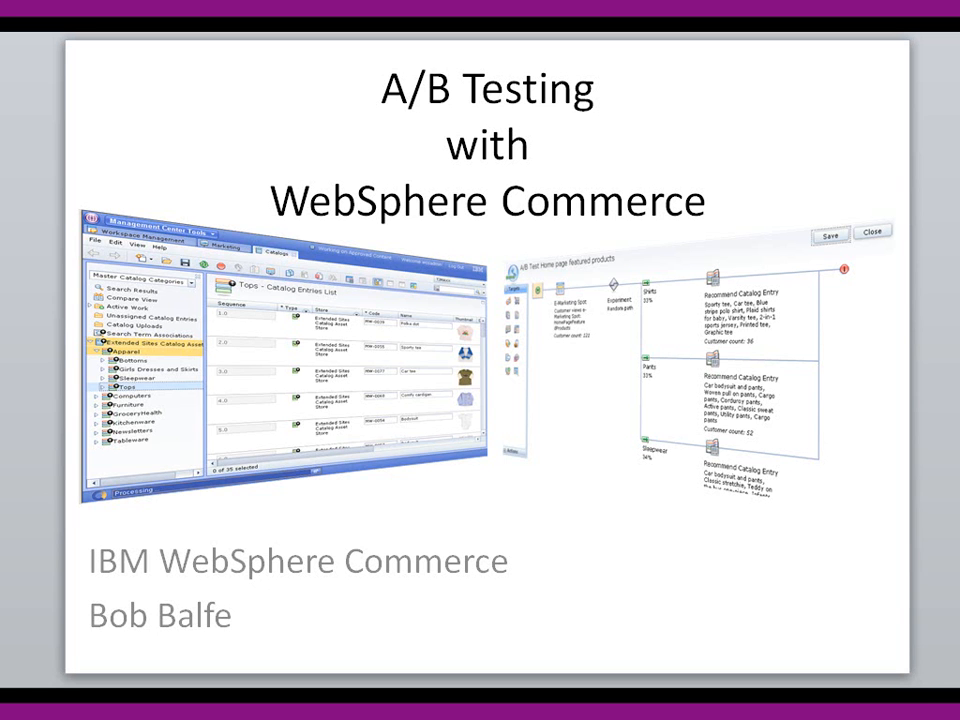
Open the A-B Home Green Ad Apparel content and review its predefined click action to the Apparel category.
key(Right)
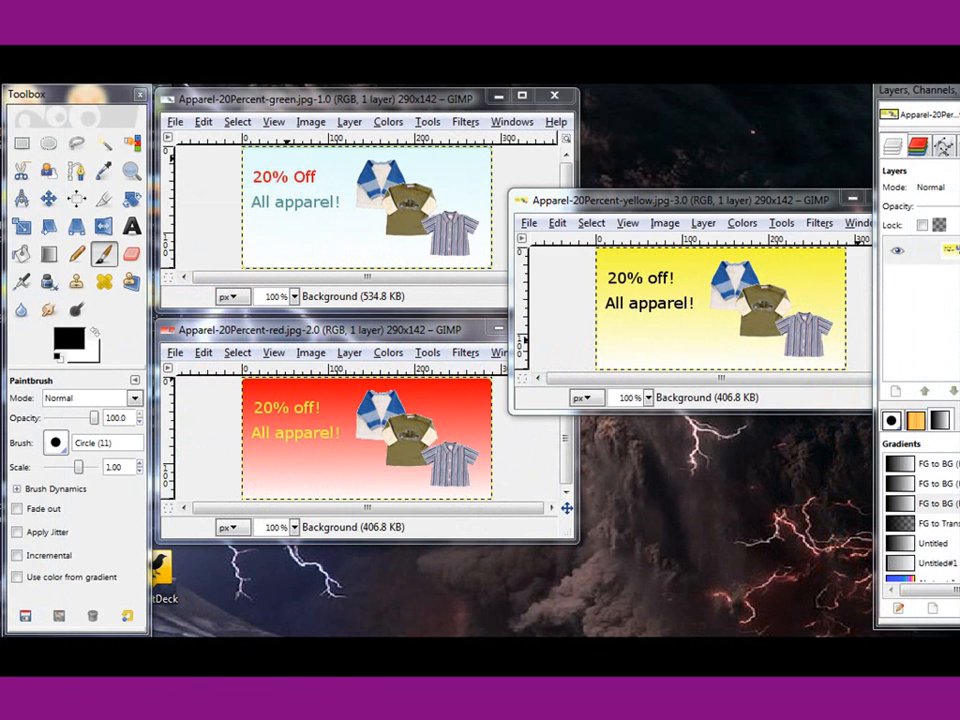
mouse_move(724, 570)
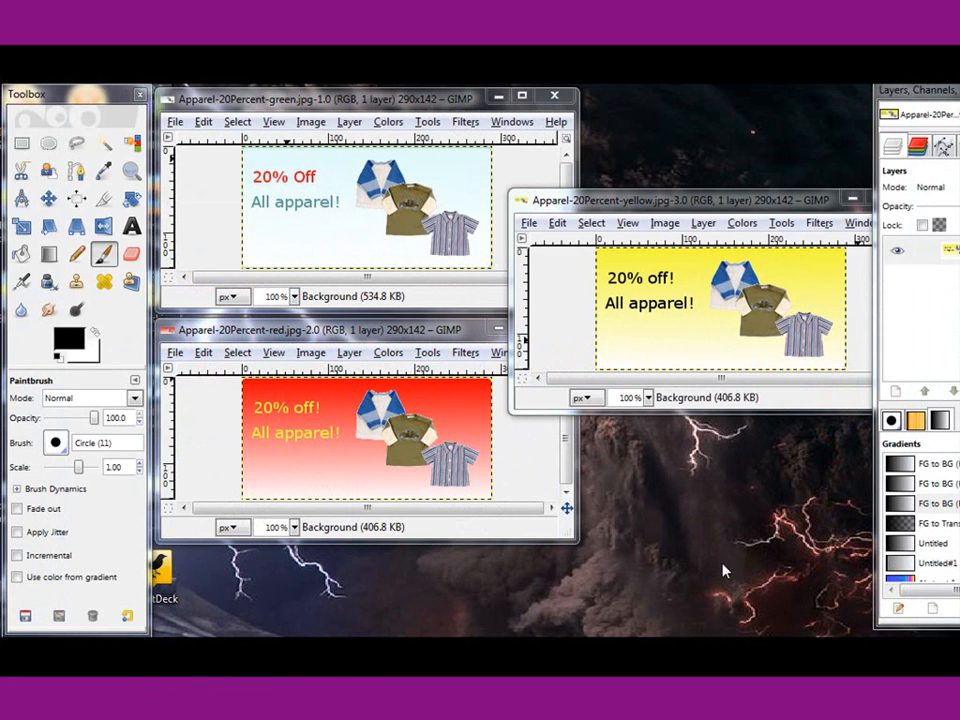
mouse_move(650, 304)
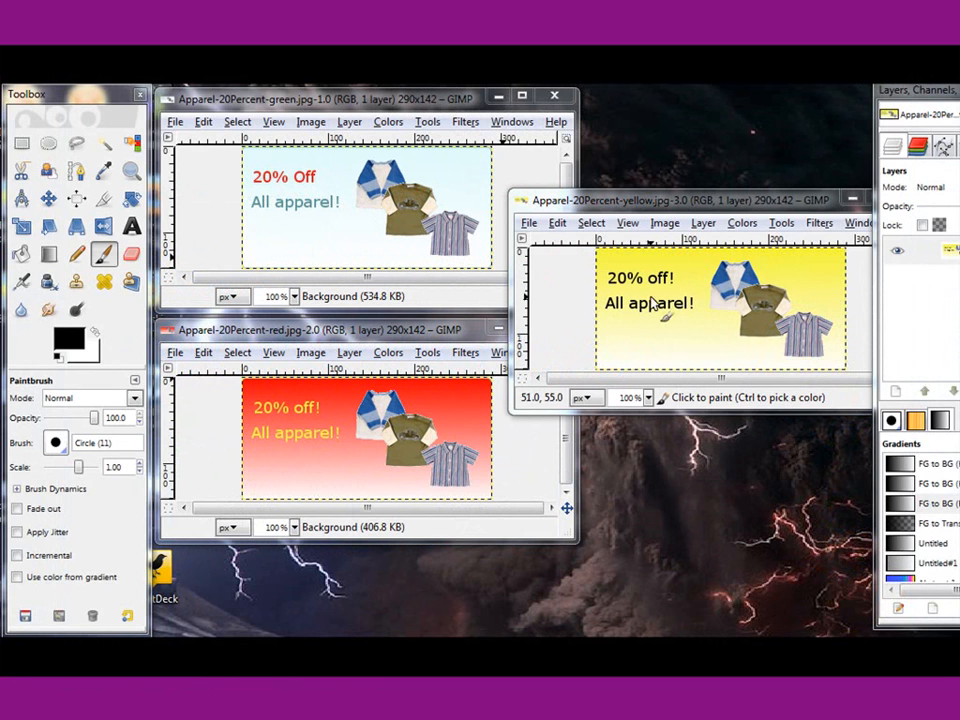
mouse_move(356, 420)
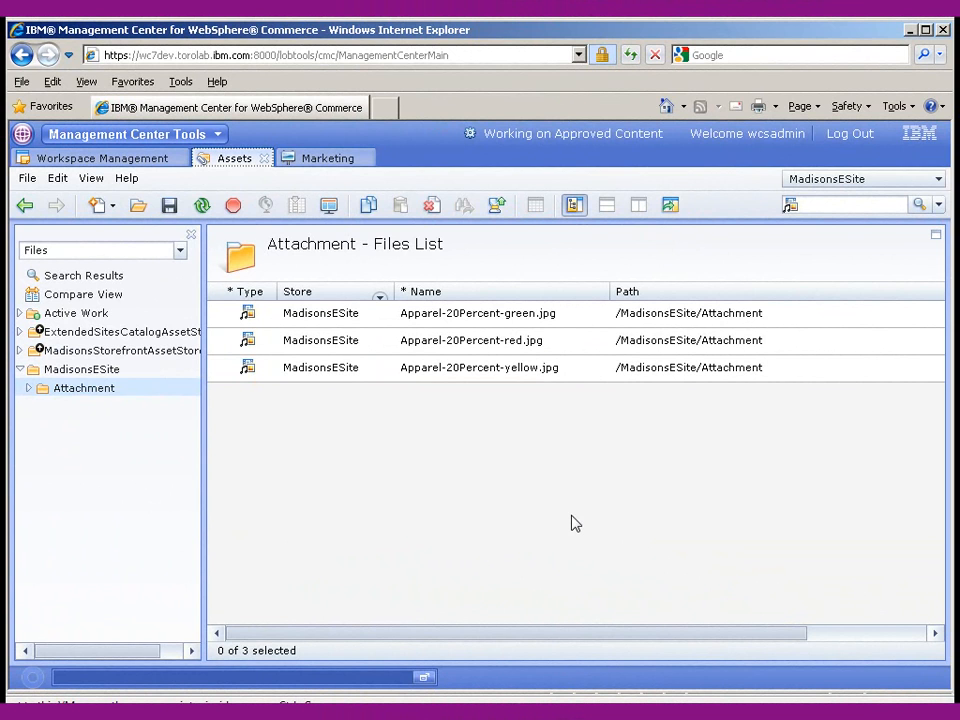
mouse_move(556, 520)
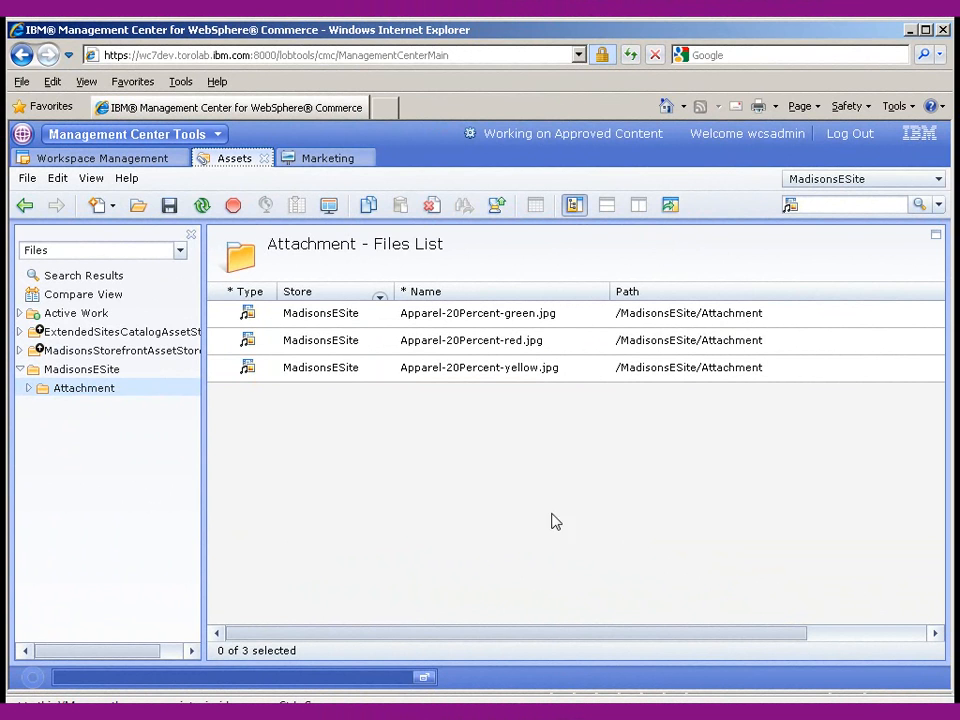
mouse_move(344, 342)
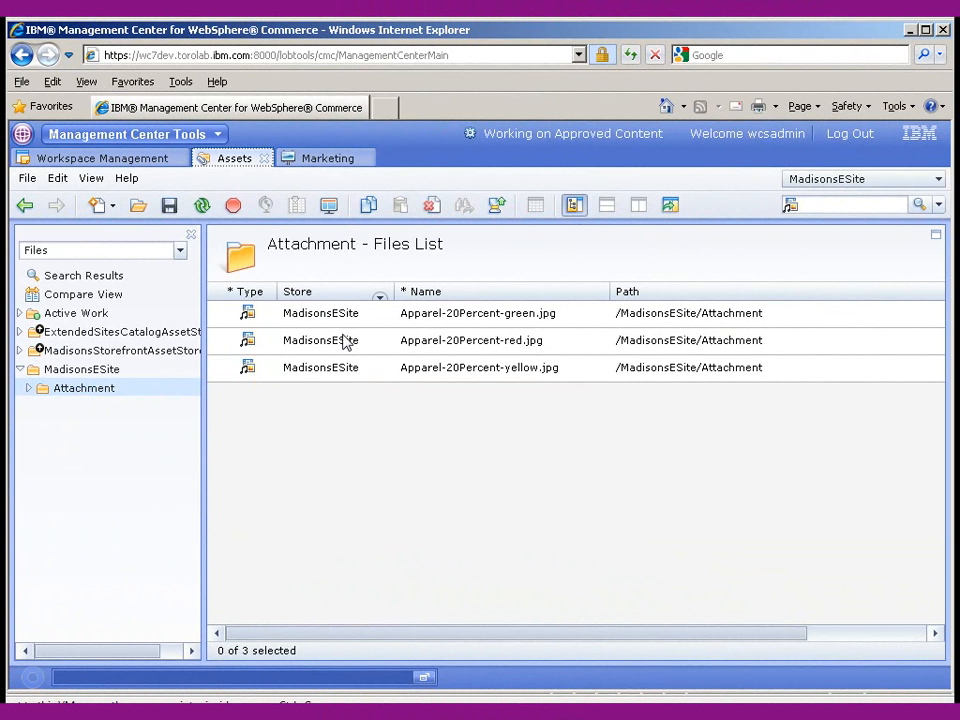
mouse_move(430, 336)
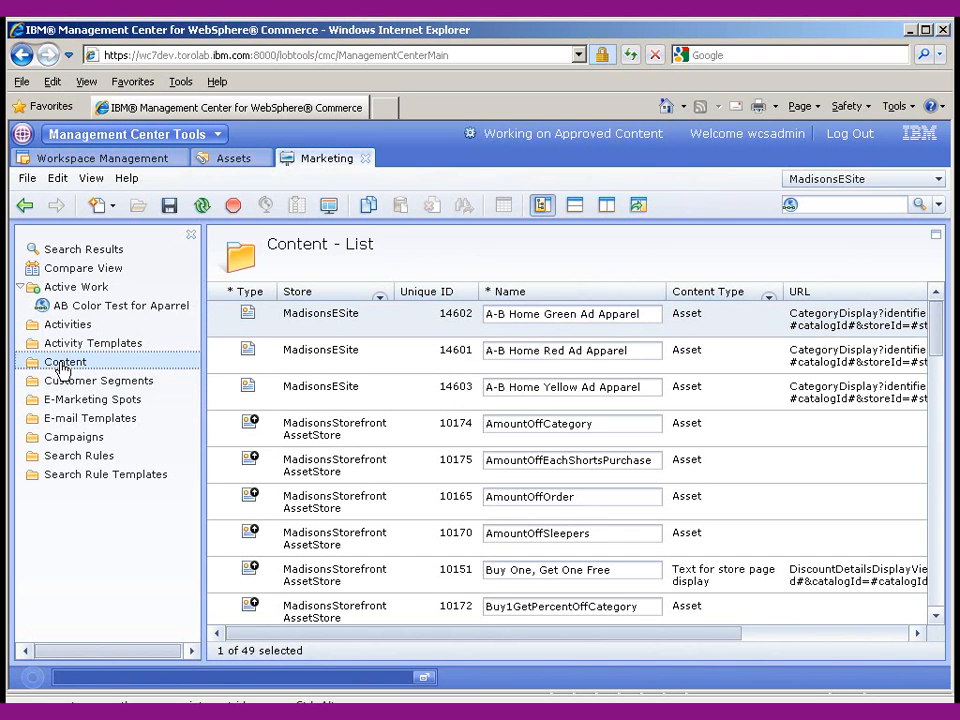
mouse_move(406, 332)
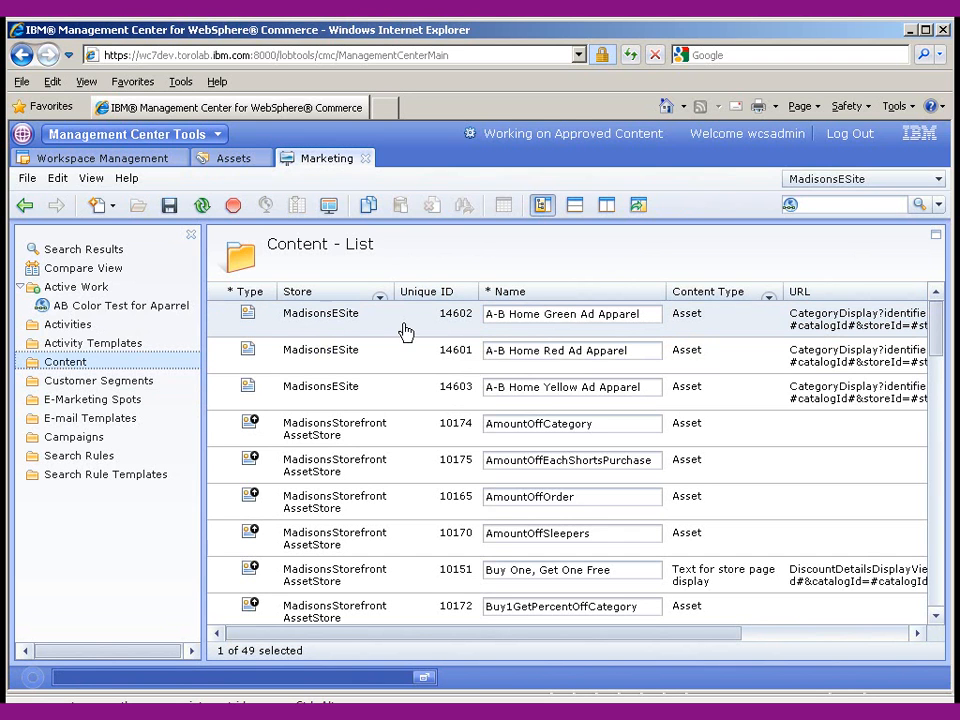
click(450, 388)
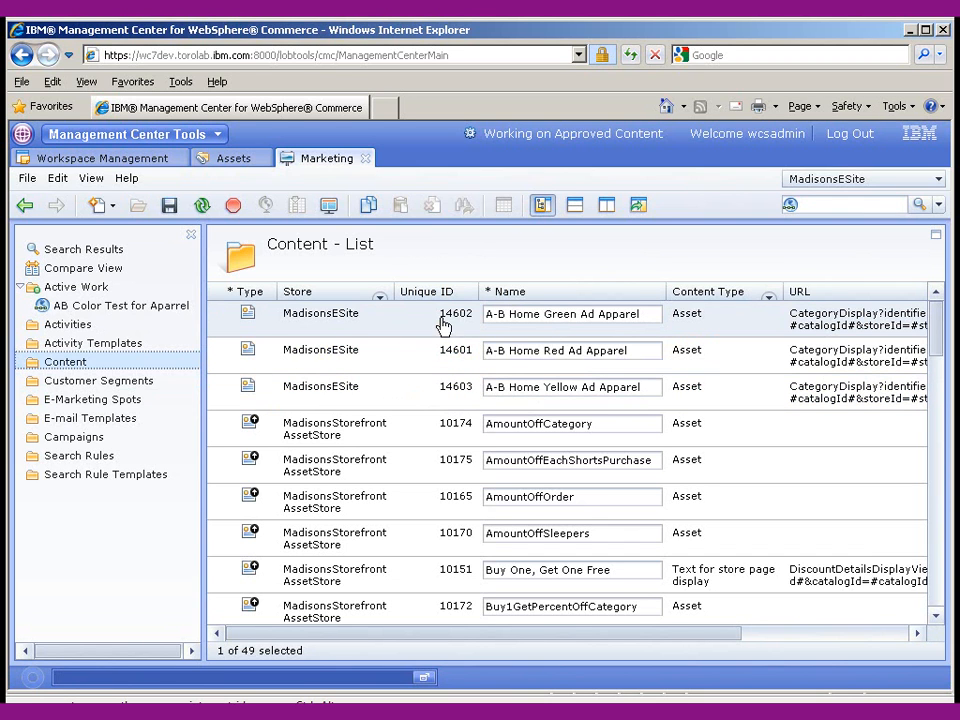
mouse_move(438, 324)
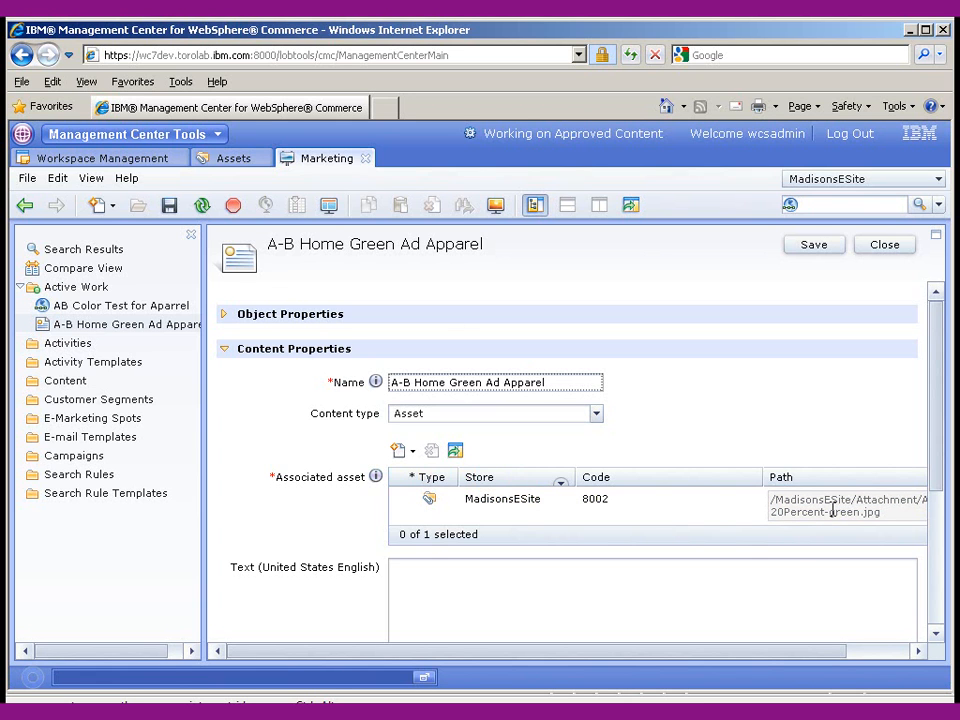
scroll(down, 3)
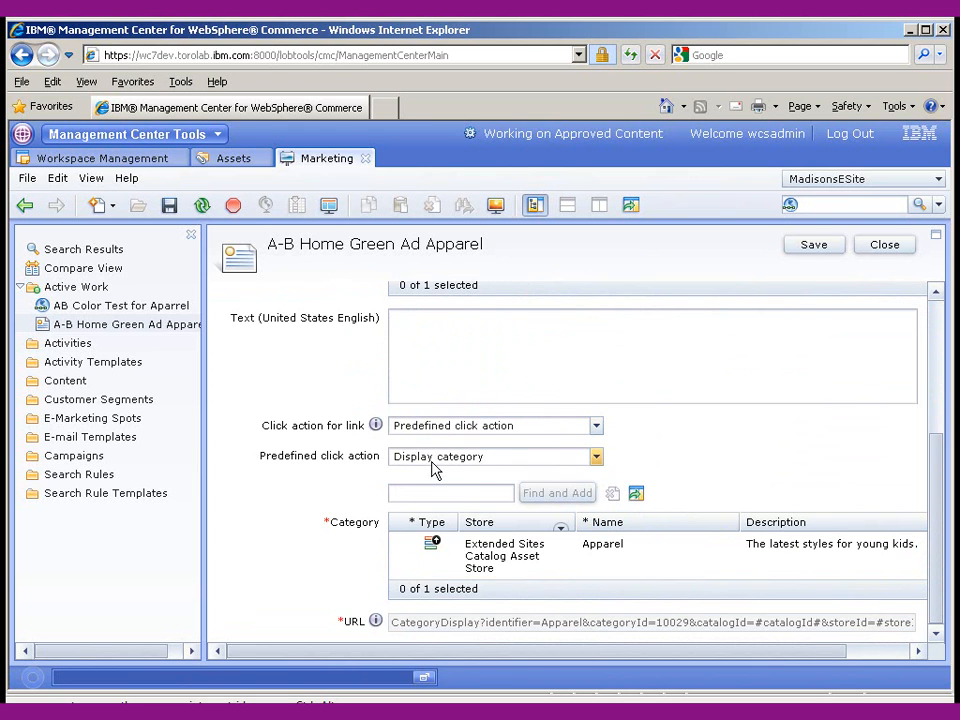
click(602, 556)
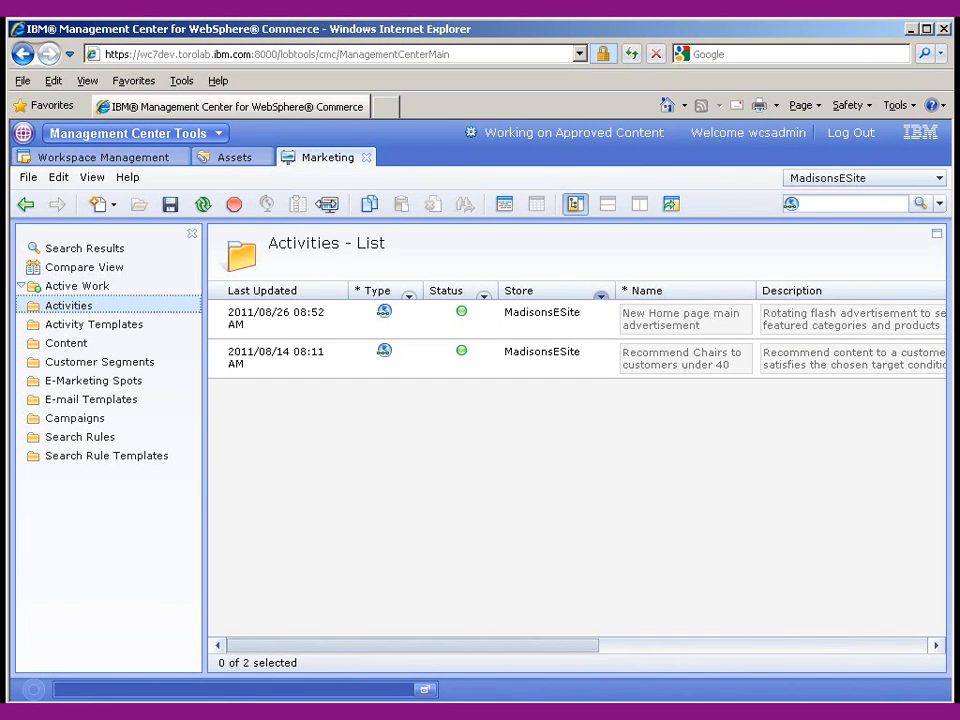
mouse_move(336, 264)
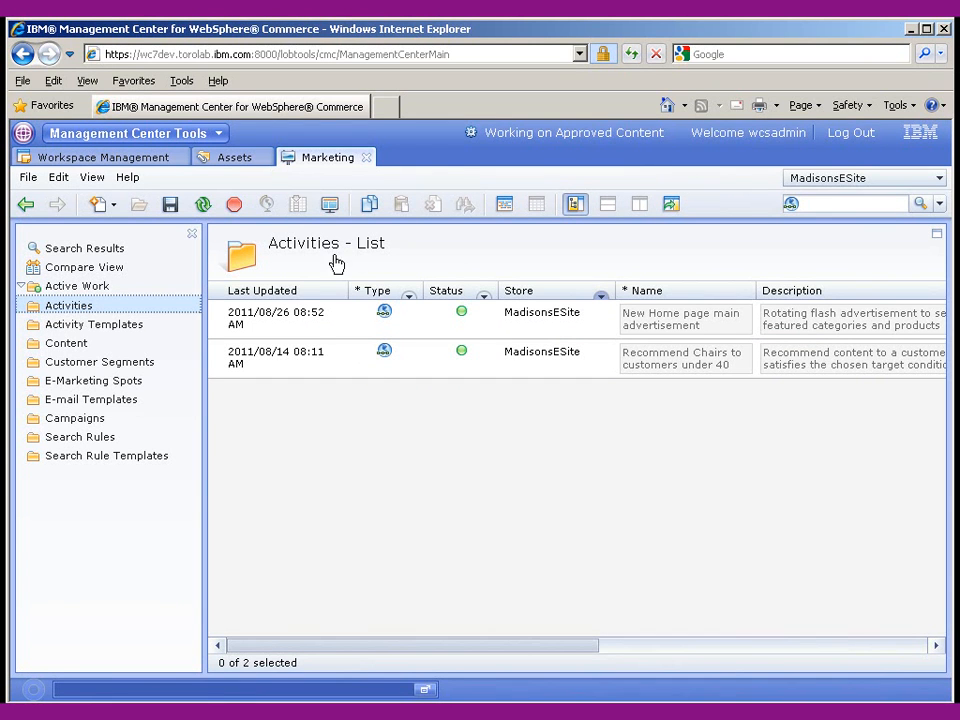
mouse_move(328, 204)
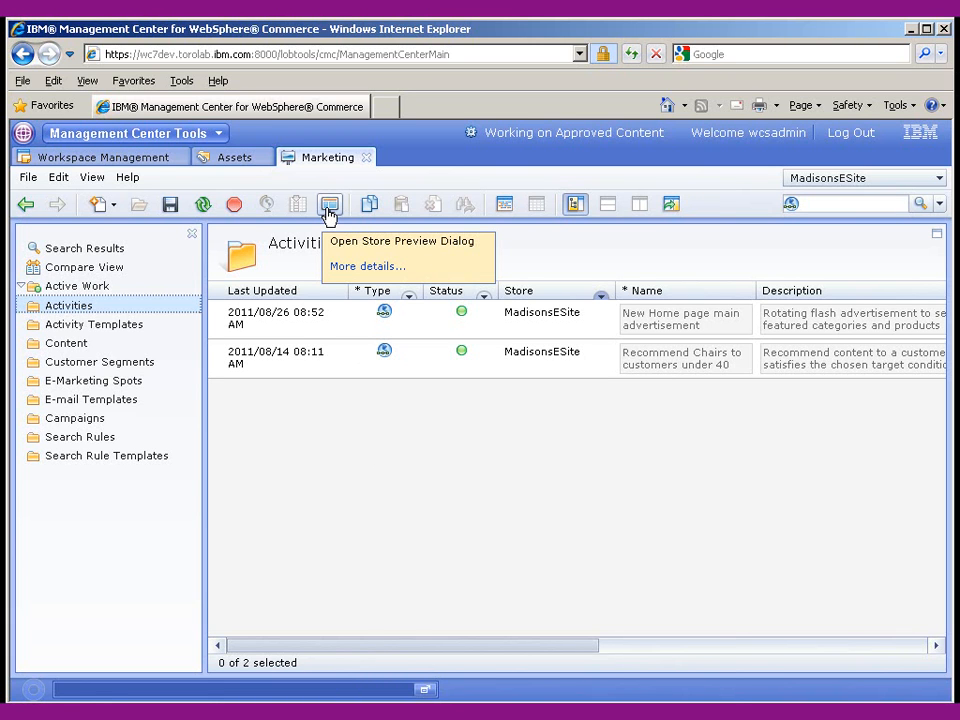
Launch the Madisons store preview, re-entering the password after the expired-session warning and relaunching.
click(330, 204)
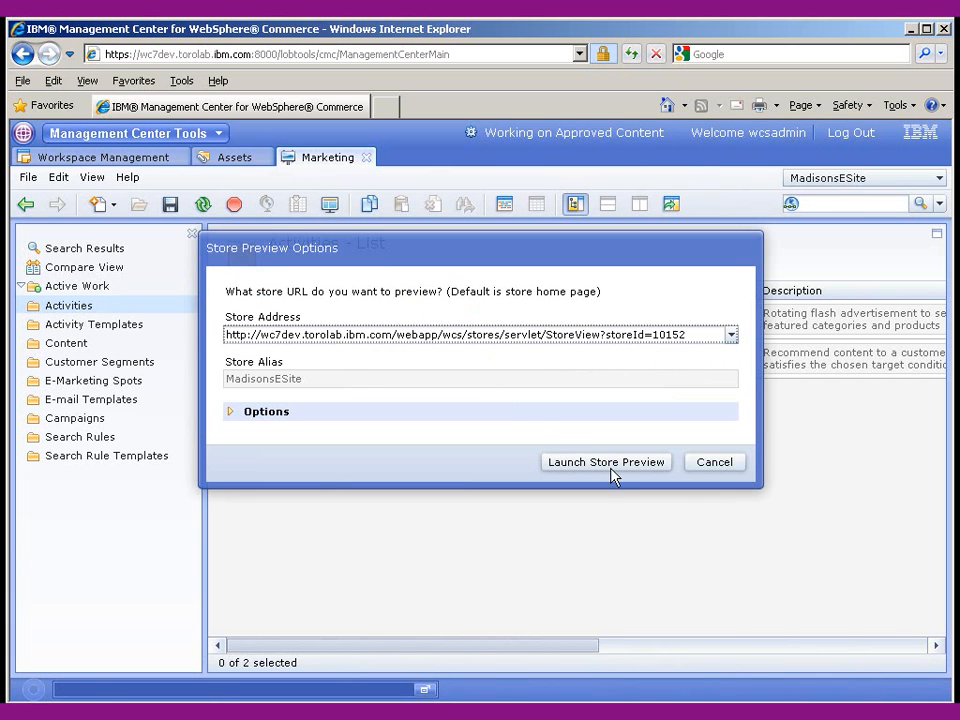
click(604, 460)
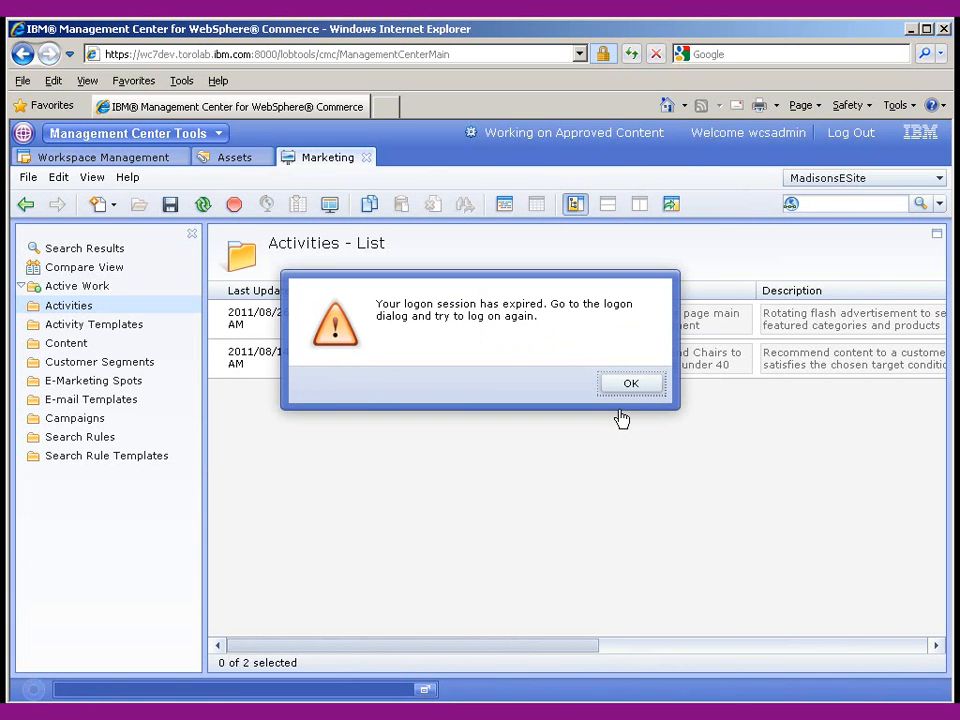
click(632, 384)
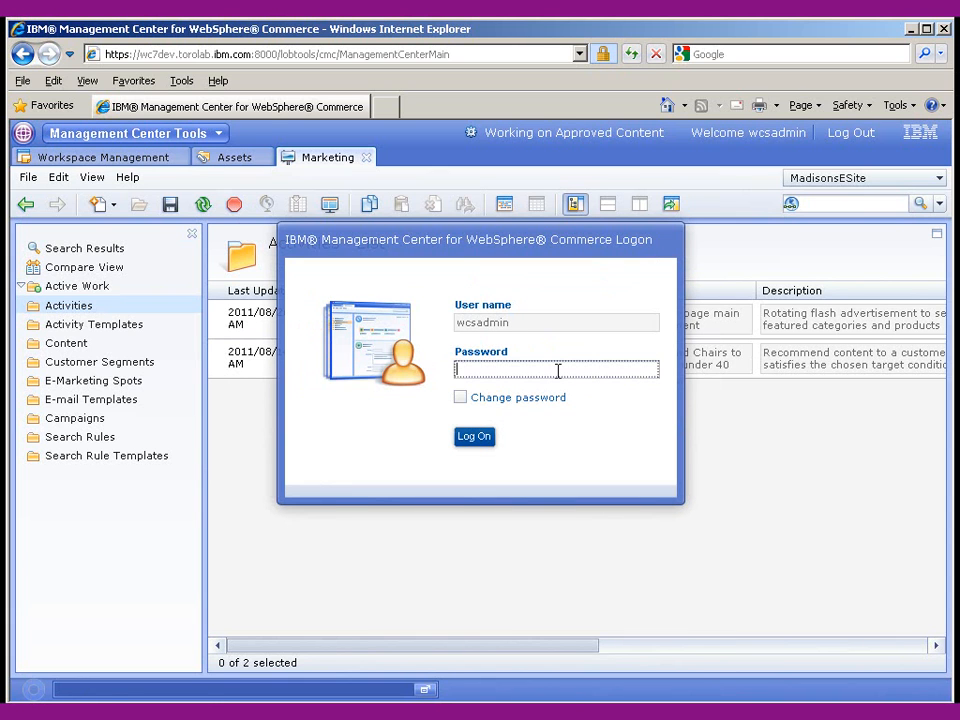
click(472, 436)
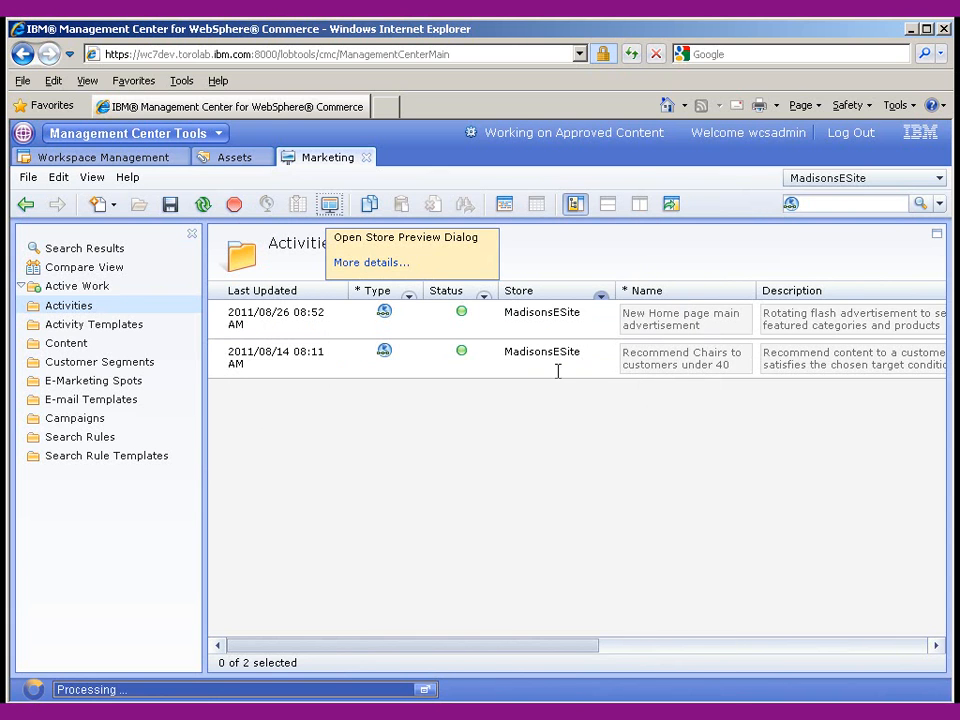
click(328, 204)
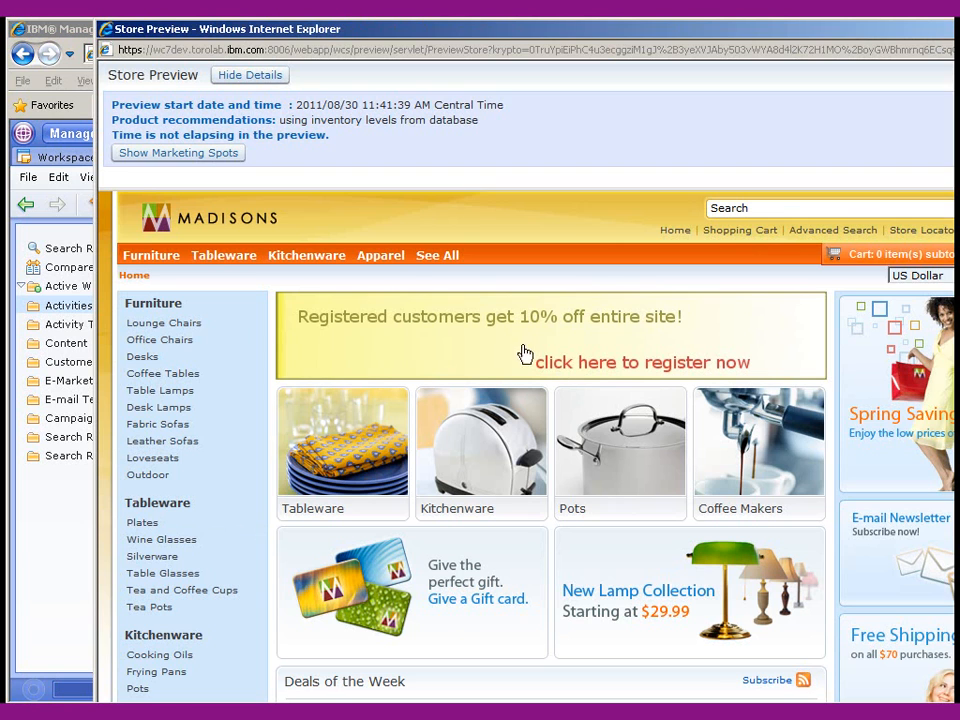
mouse_move(188, 160)
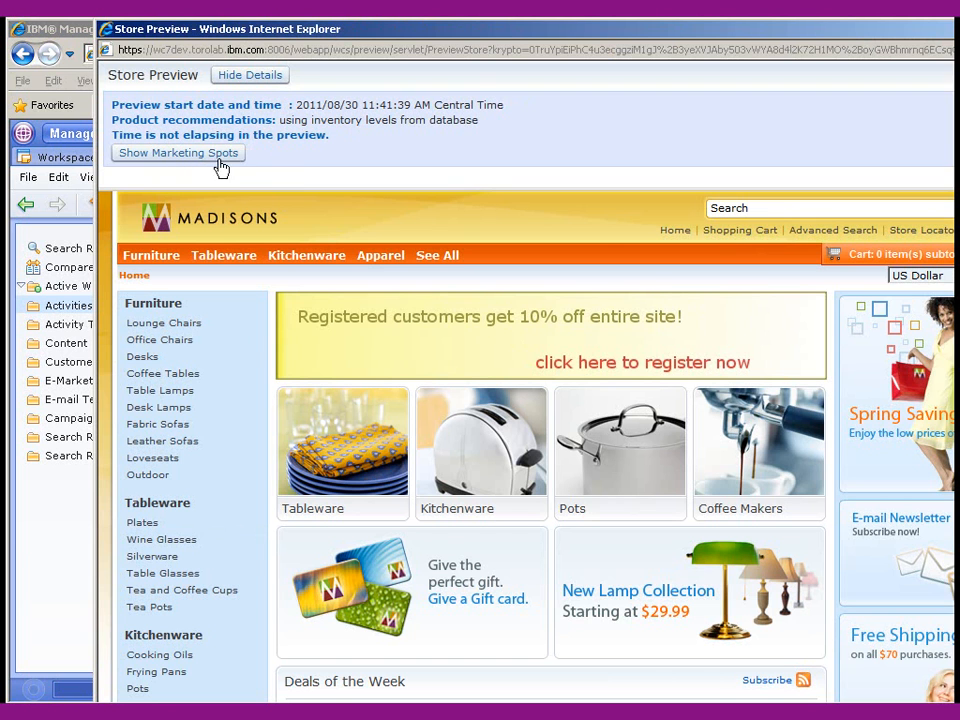
Show the marketing spot outlines on the previewed Madisons home page.
click(176, 152)
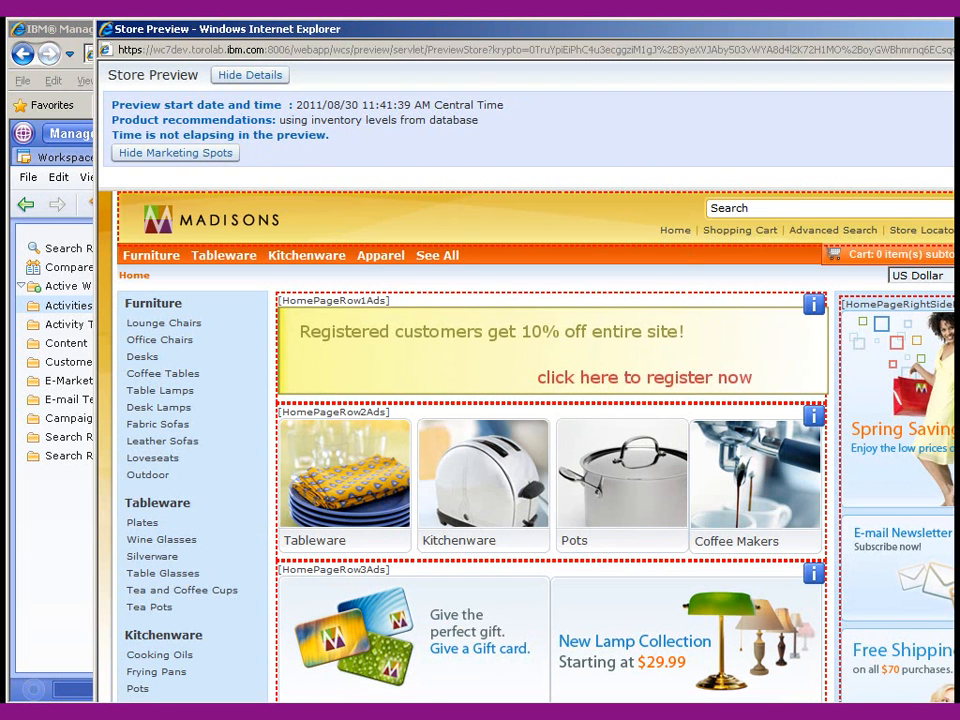
scroll(down, 3)
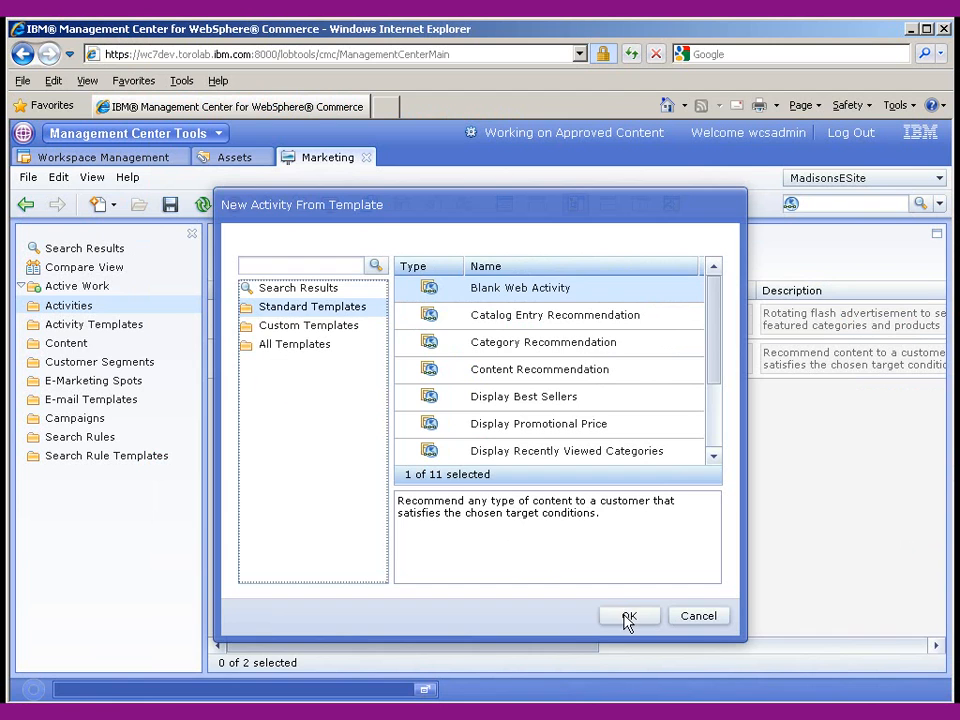
Name the new web activity 'AB Test for Apparel' and give it priority 1000.
click(630, 616)
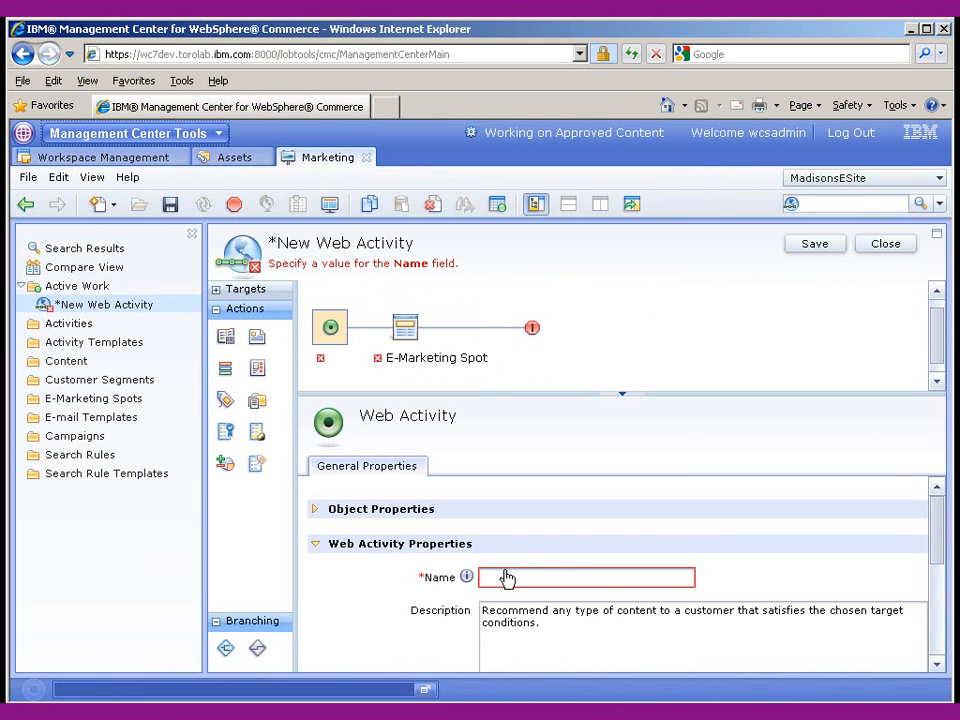
text(AB)
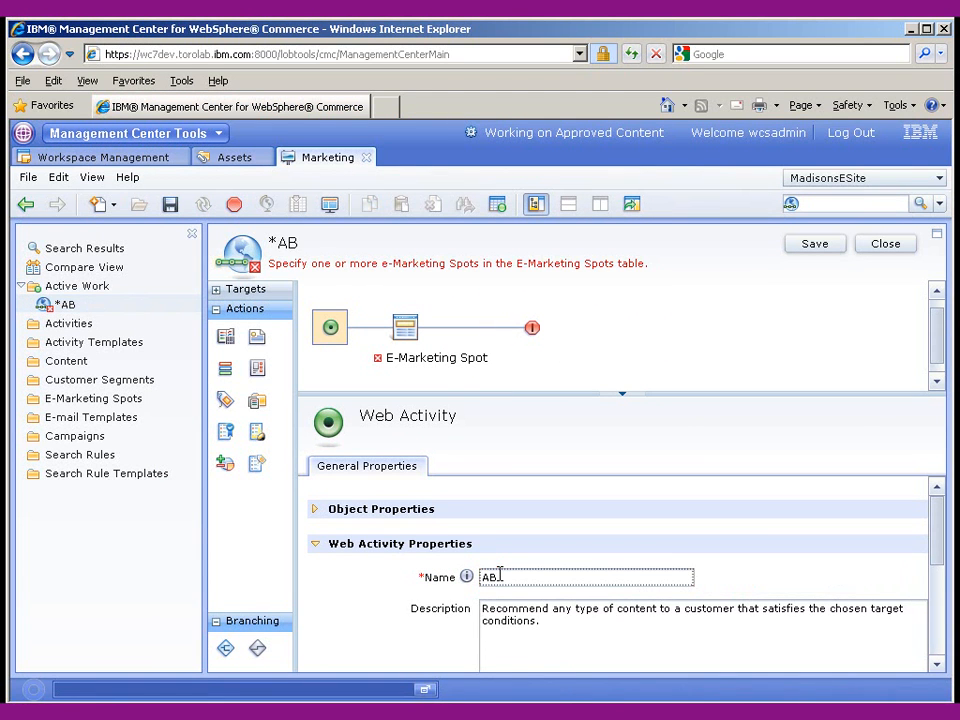
text(Test for Apparel)
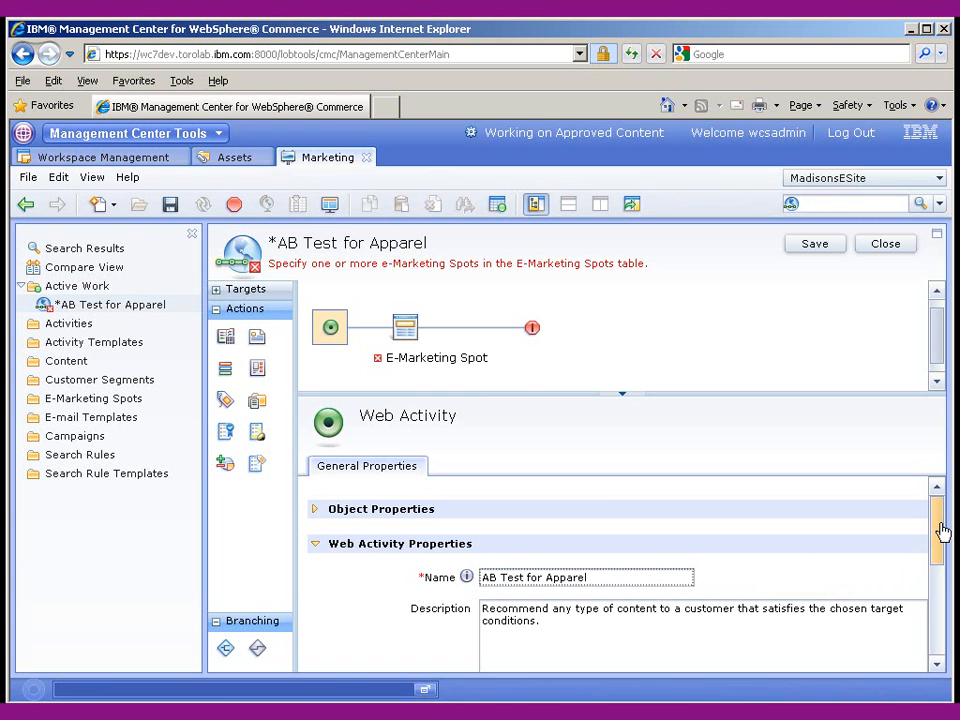
scroll(down, 3)
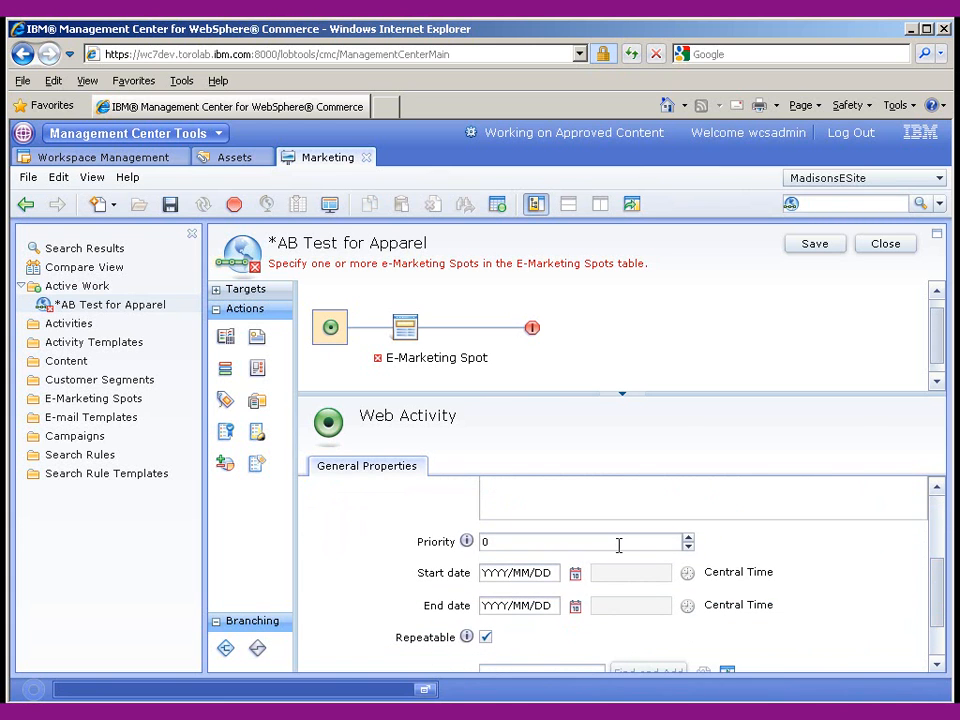
text(1000)
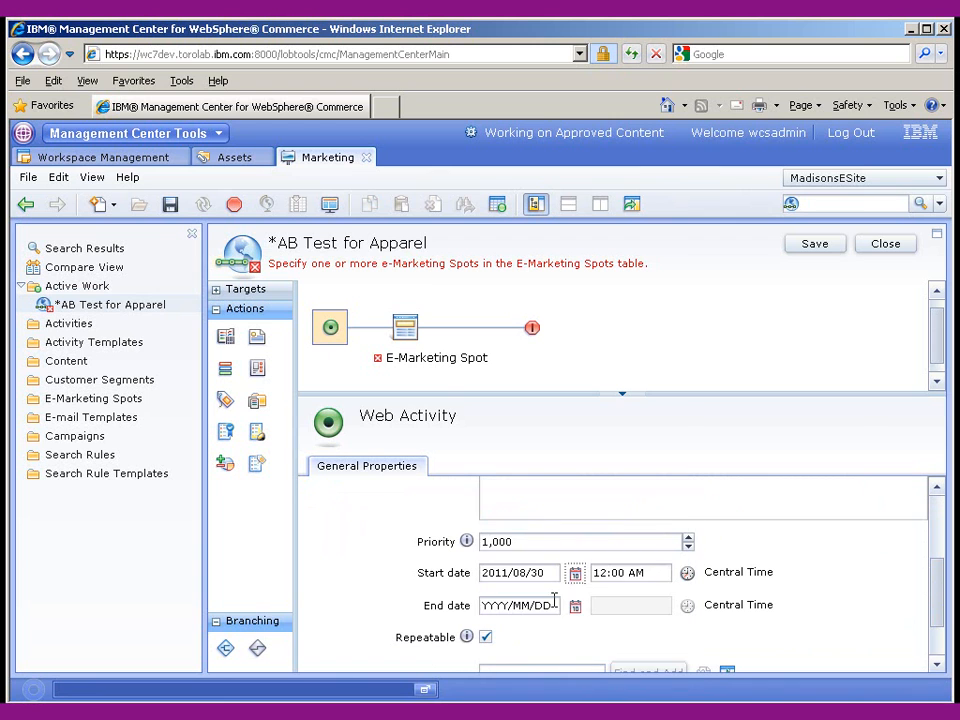
Set the activity end date to September 30, 2011 using the calendar picker.
click(574, 606)
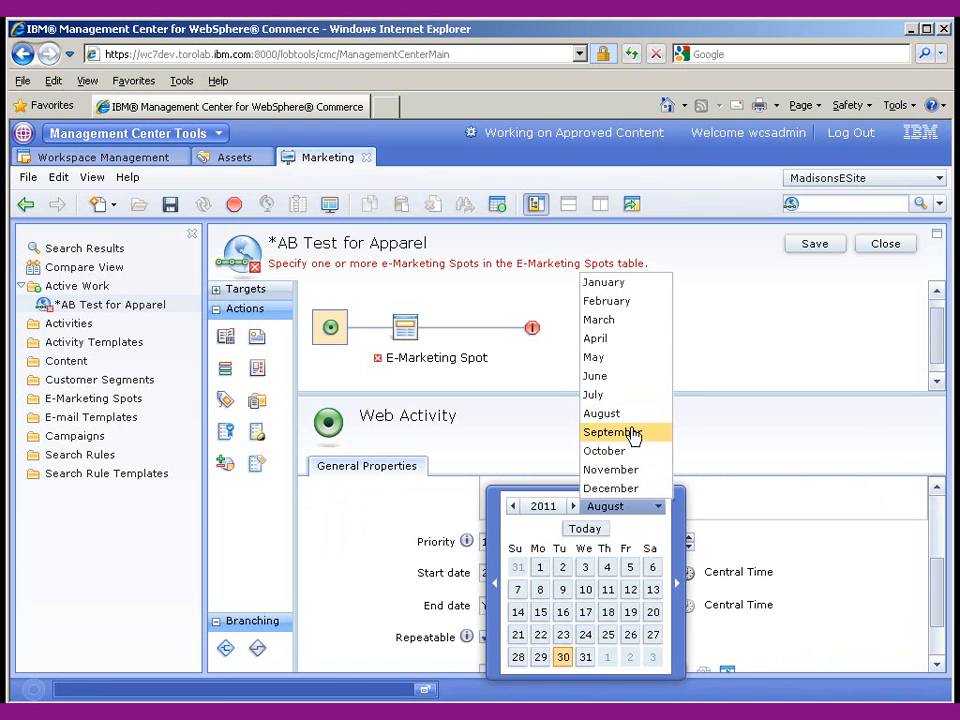
click(612, 432)
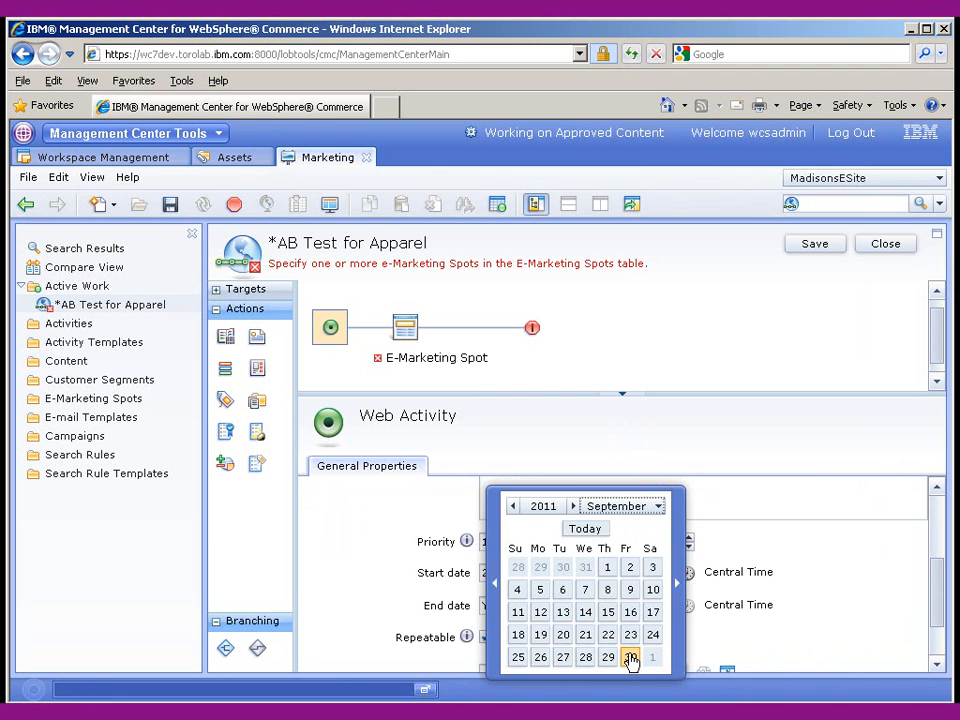
click(630, 656)
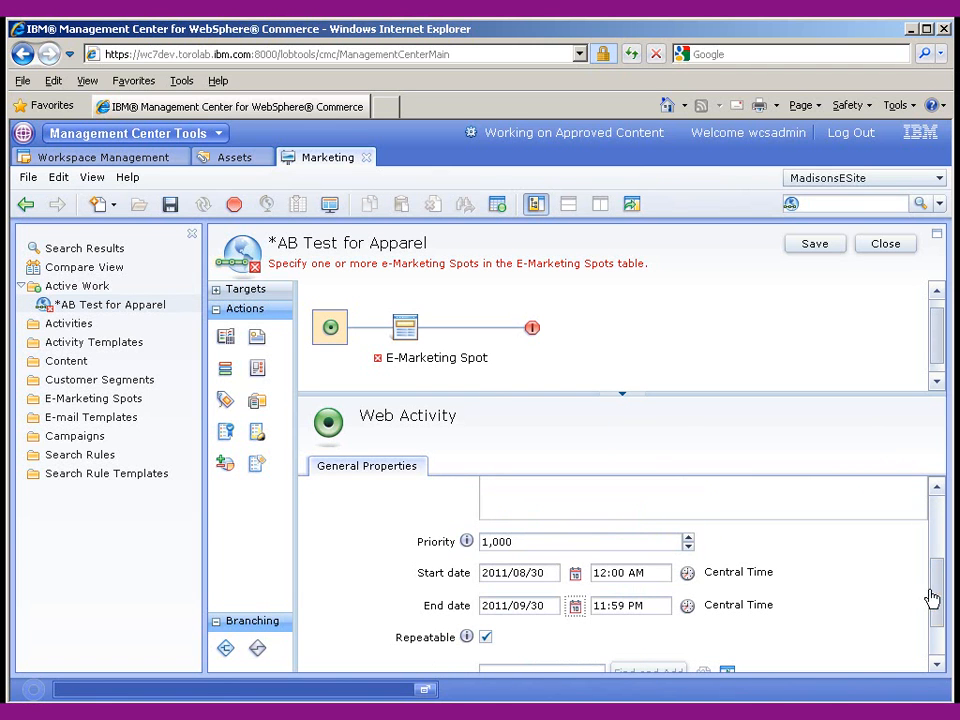
scroll(down, 3)
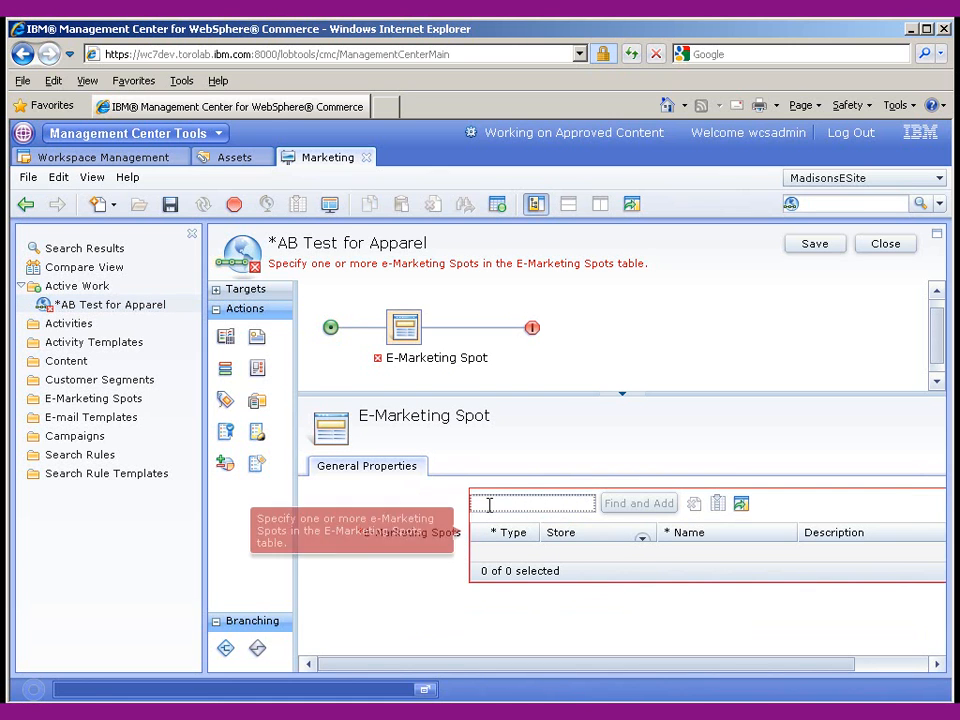
Find and add the HomePageRow3Ads e-Marketing Spot as the target and save the activity.
text(HomePageRow3Ads)
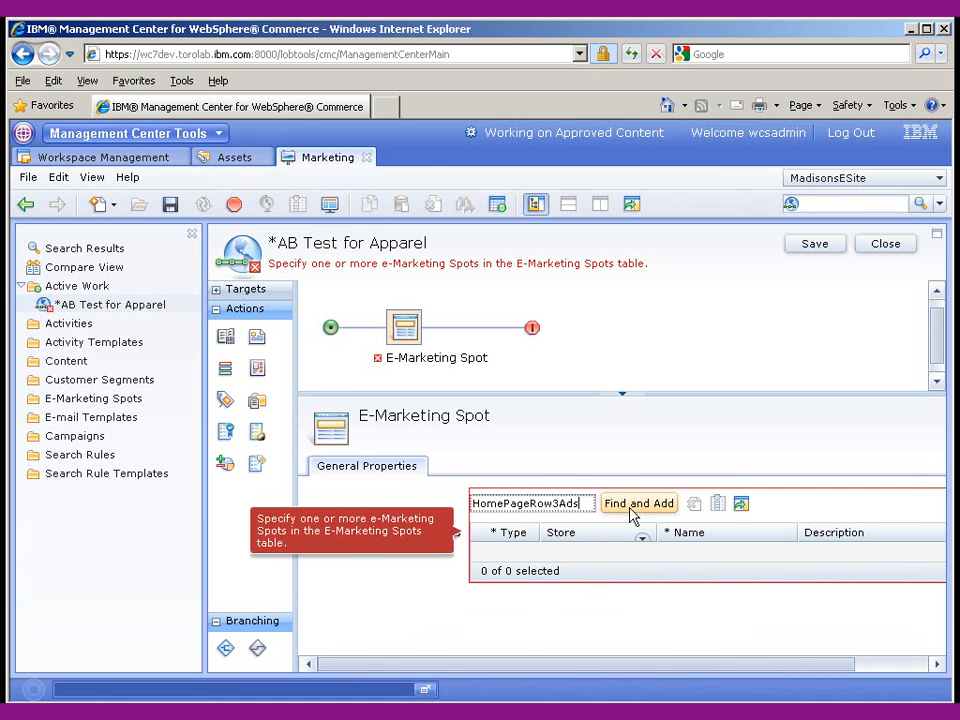
click(638, 504)
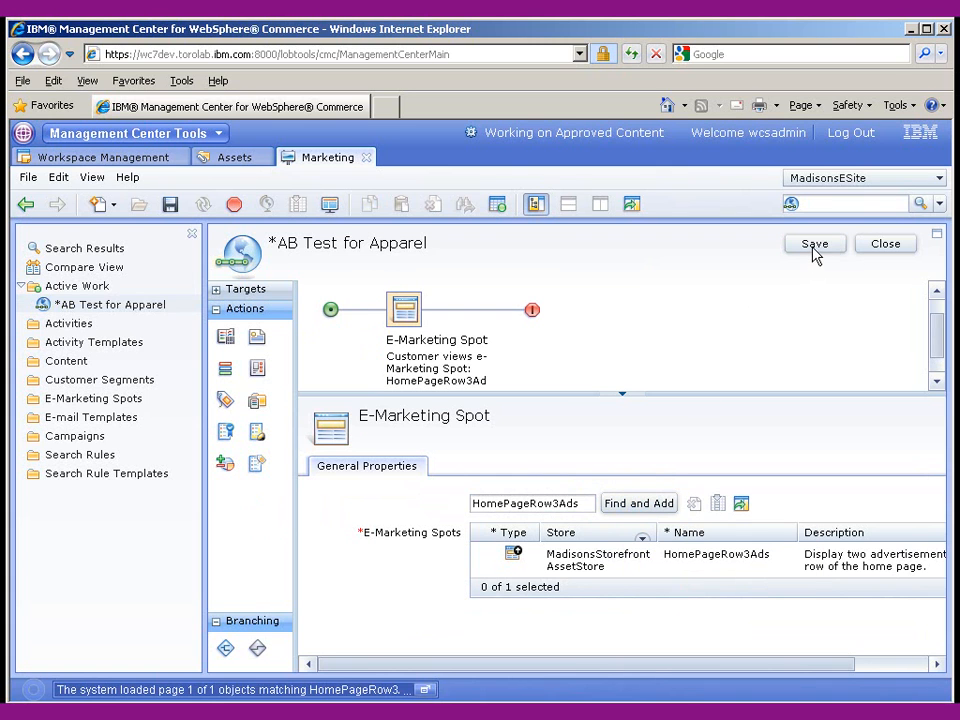
click(814, 244)
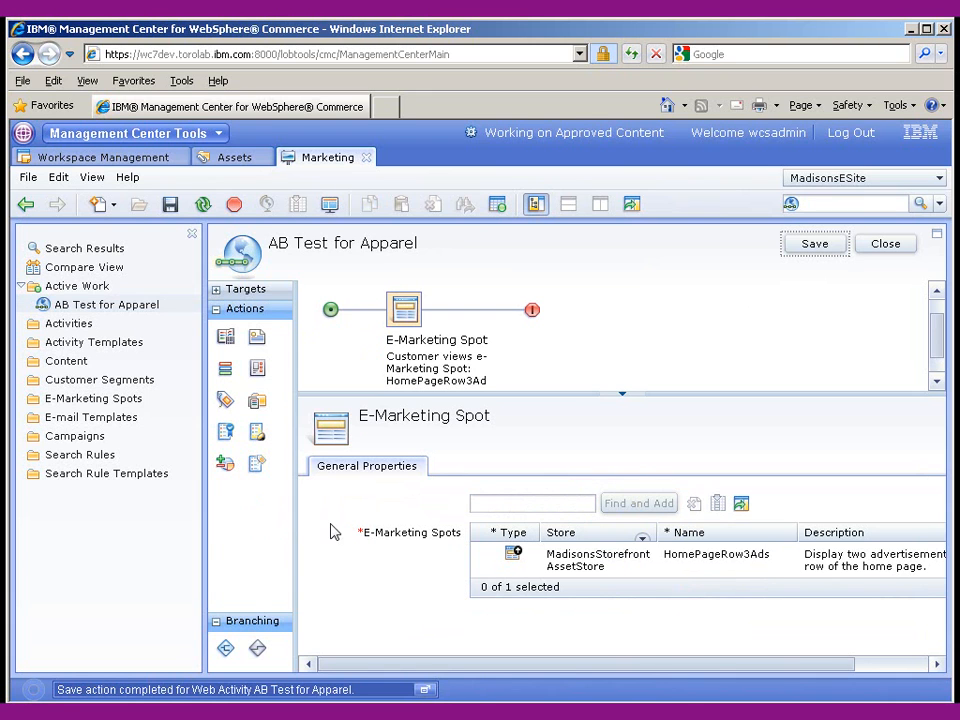
mouse_move(378, 340)
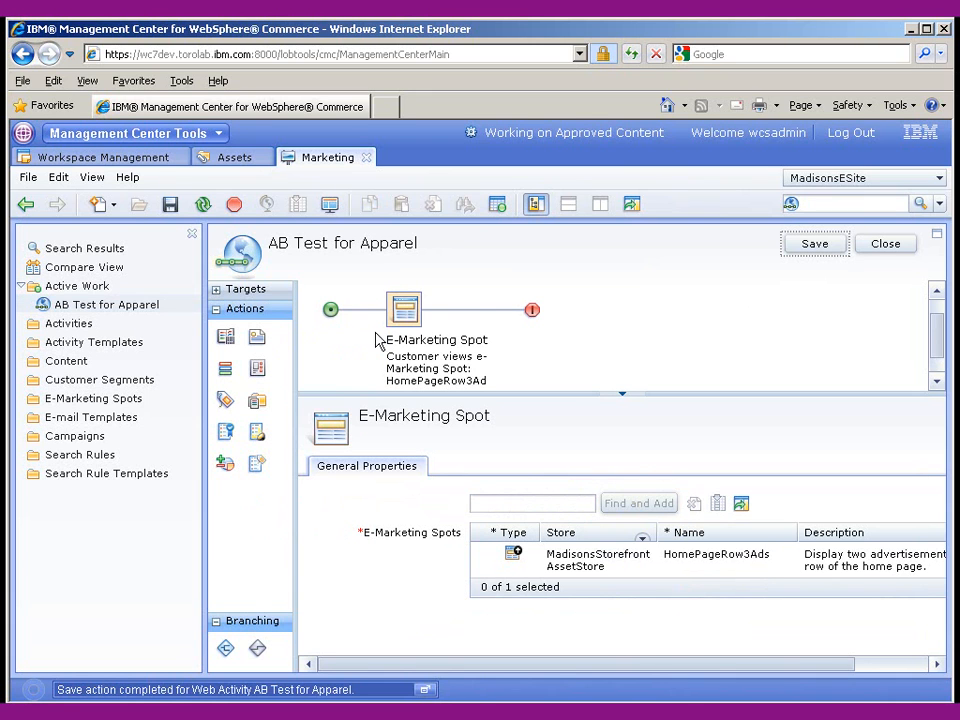
mouse_move(256, 344)
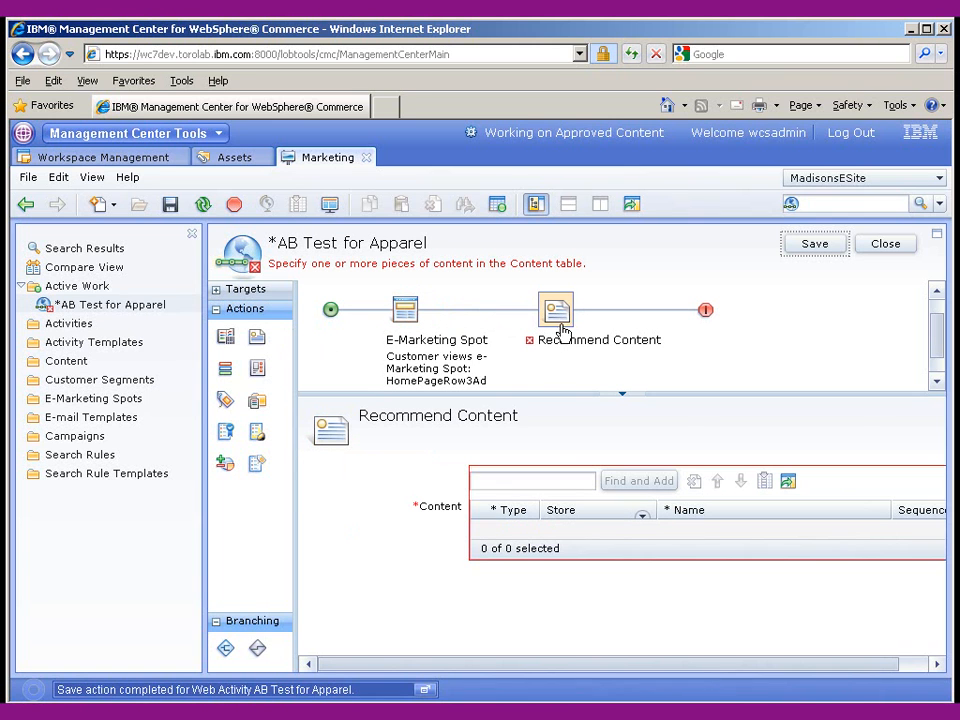
In the Recommend Content step, find and add NewLamp* content and search A-B* for the ad content.
click(532, 480)
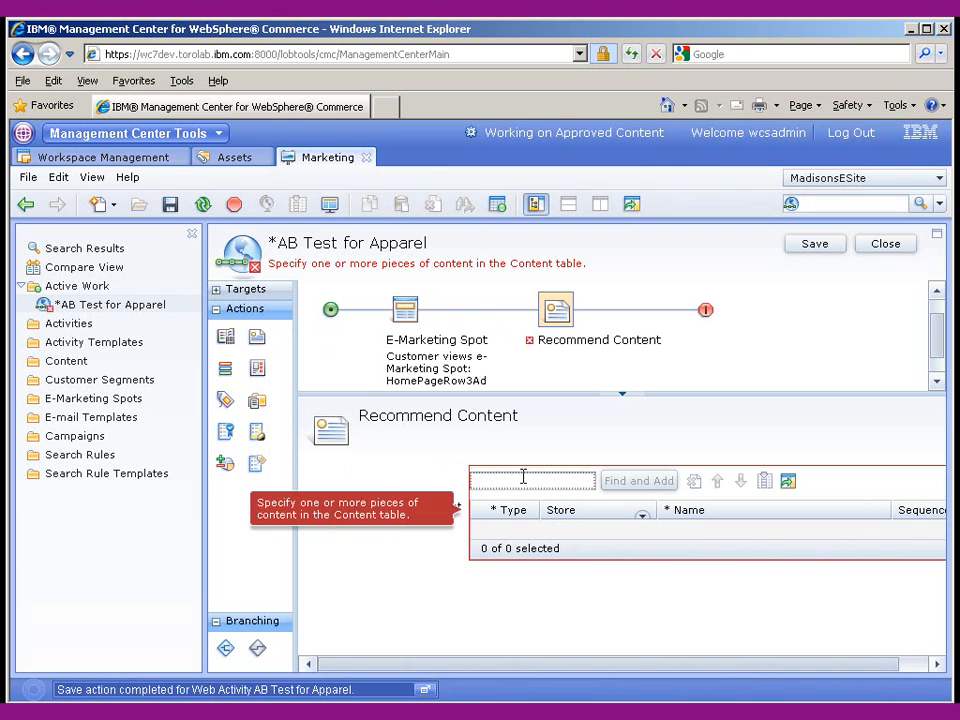
text(NewLamp*)
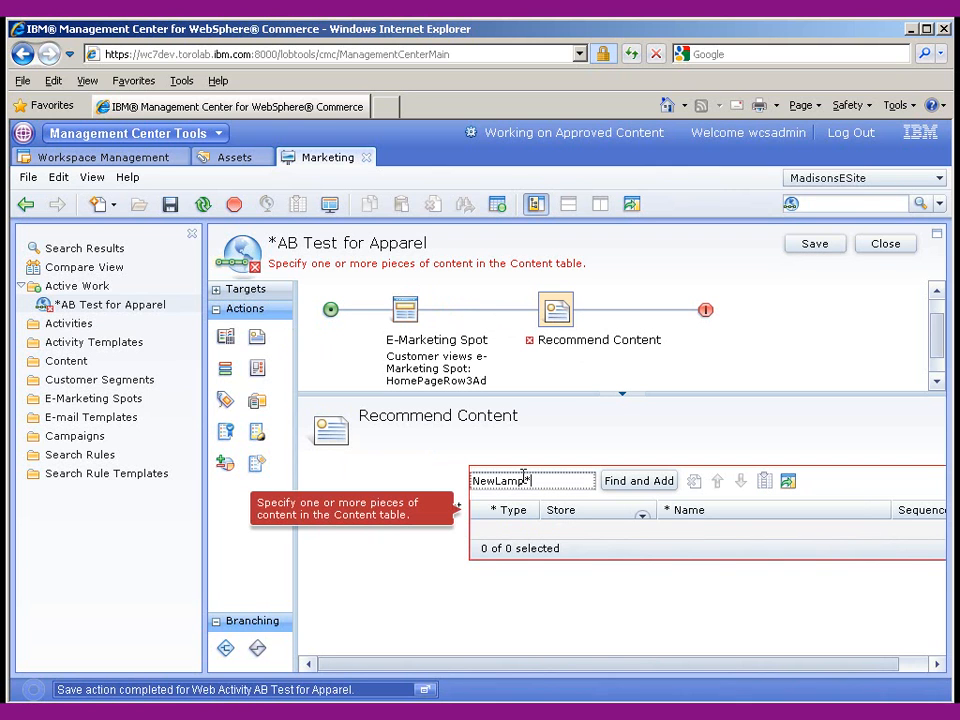
click(638, 480)
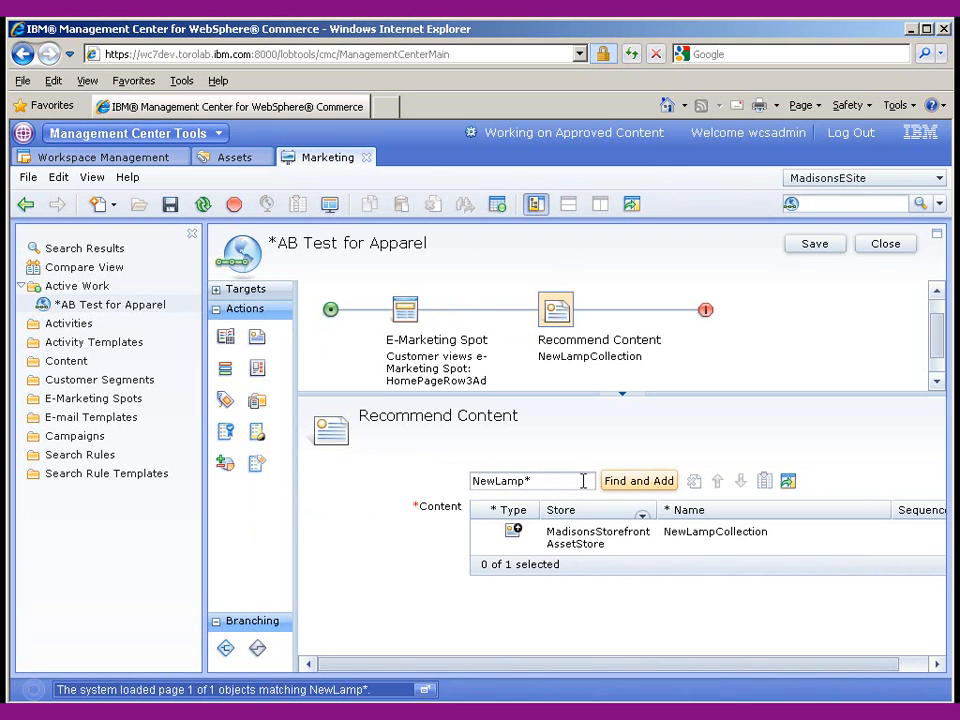
text(A-)
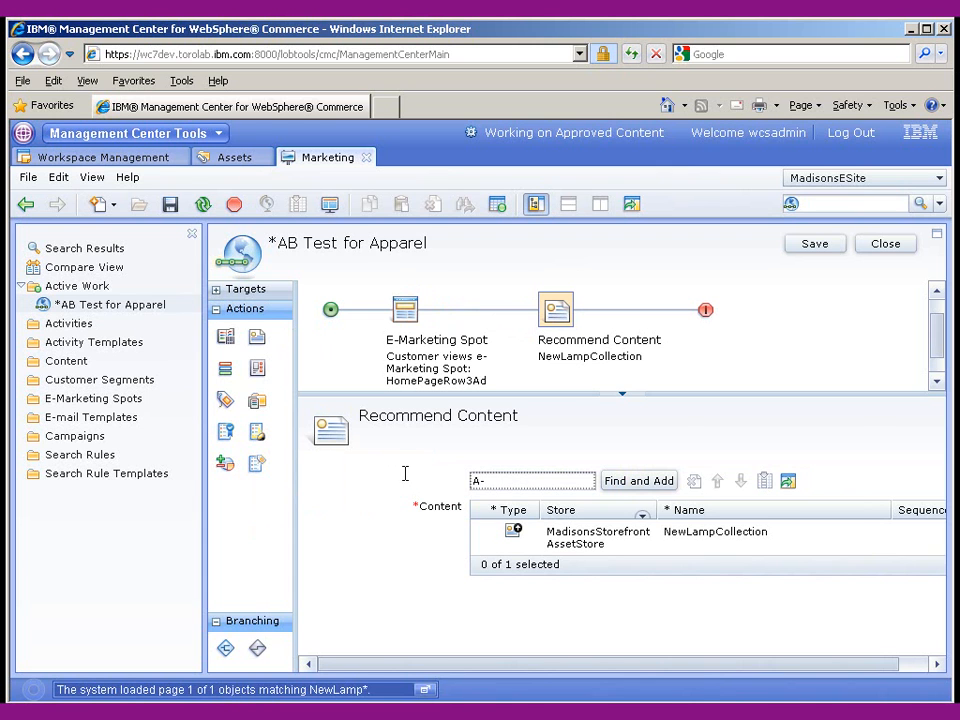
text(B*)
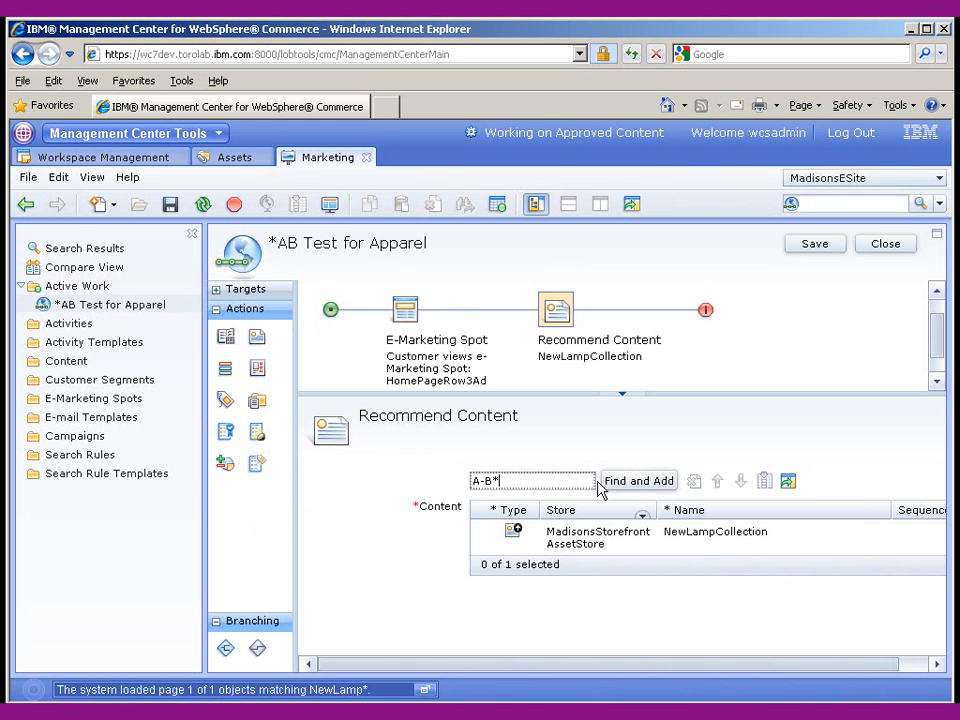
click(638, 480)
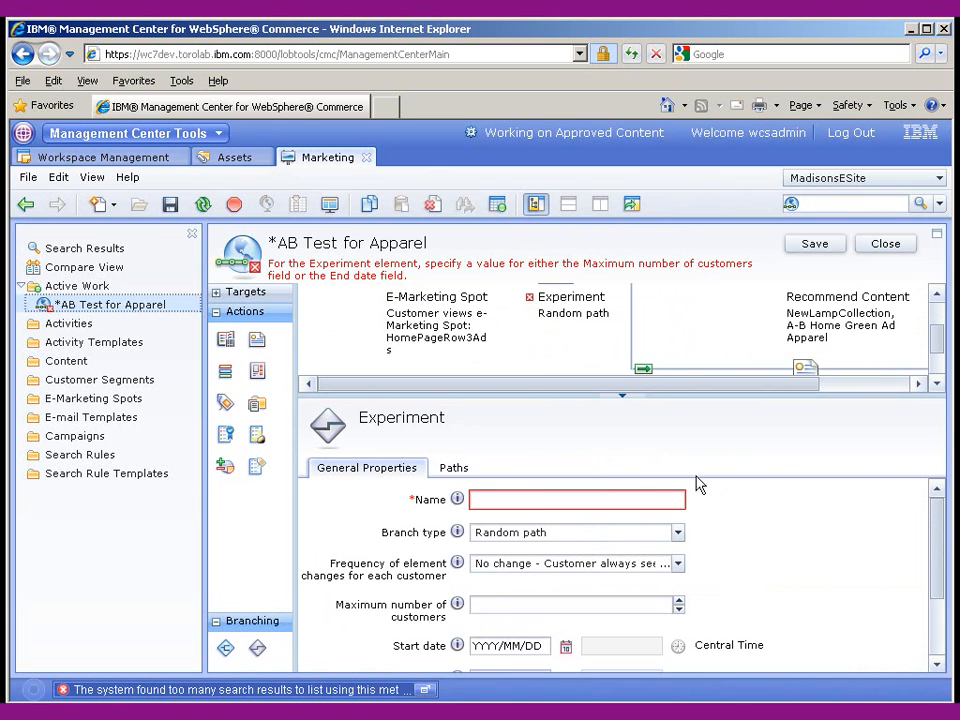
Name the experiment 'AB Test' and set its frequency to change content per request.
text(AB Test)
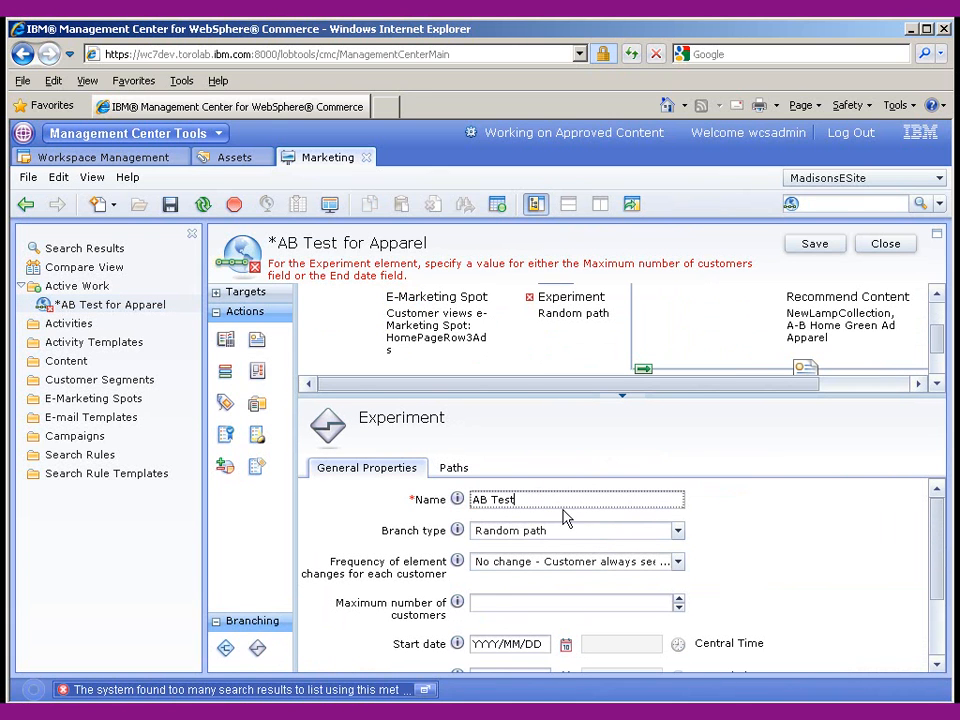
mouse_move(518, 558)
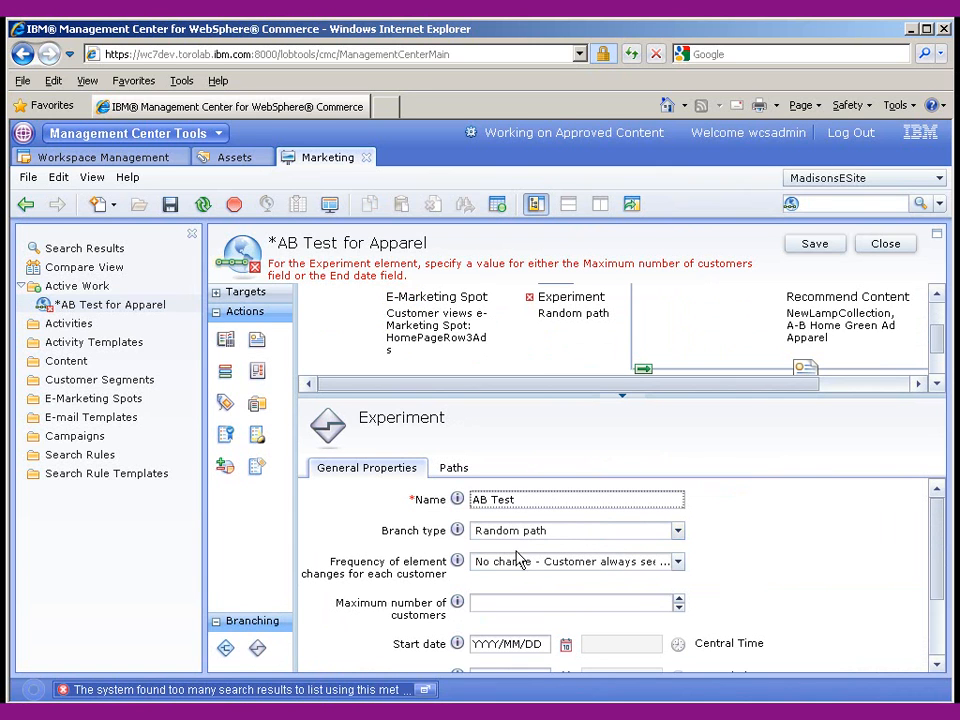
mouse_move(392, 588)
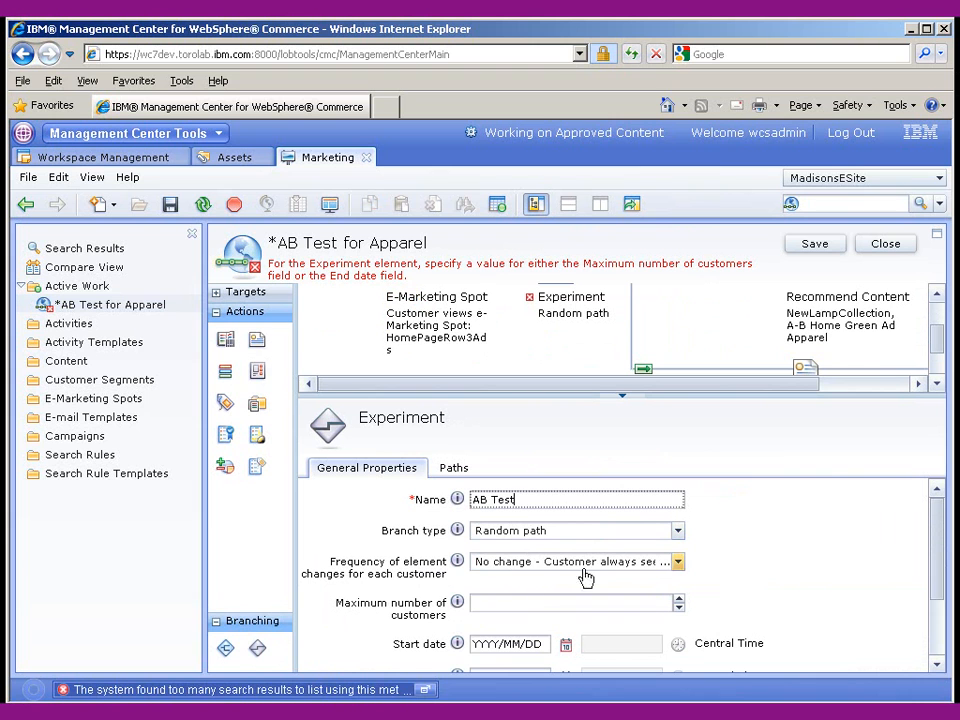
click(678, 560)
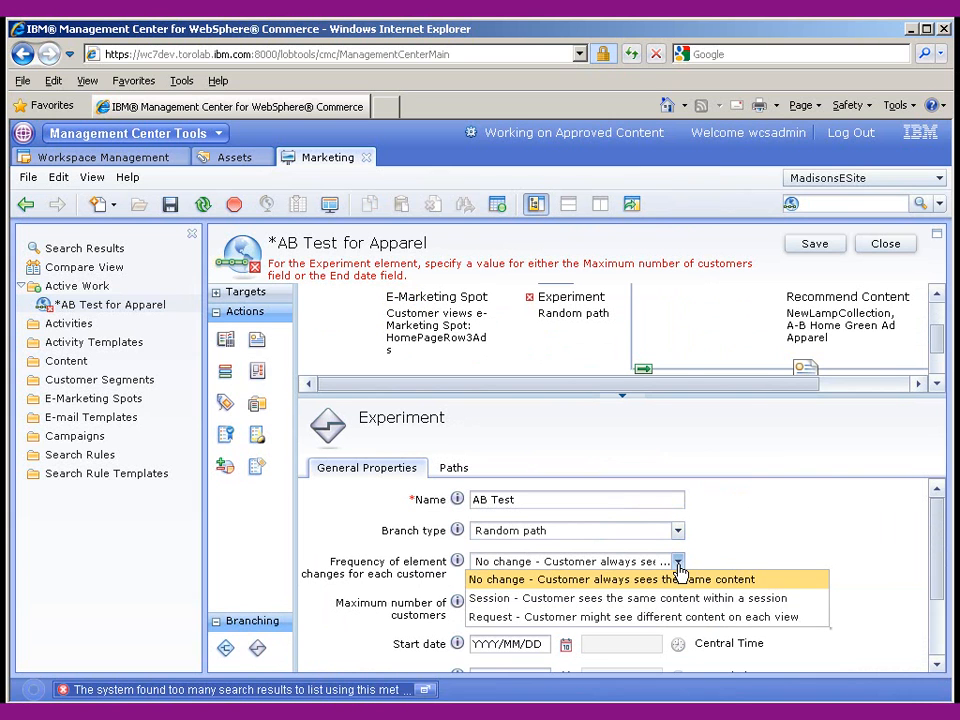
mouse_move(568, 596)
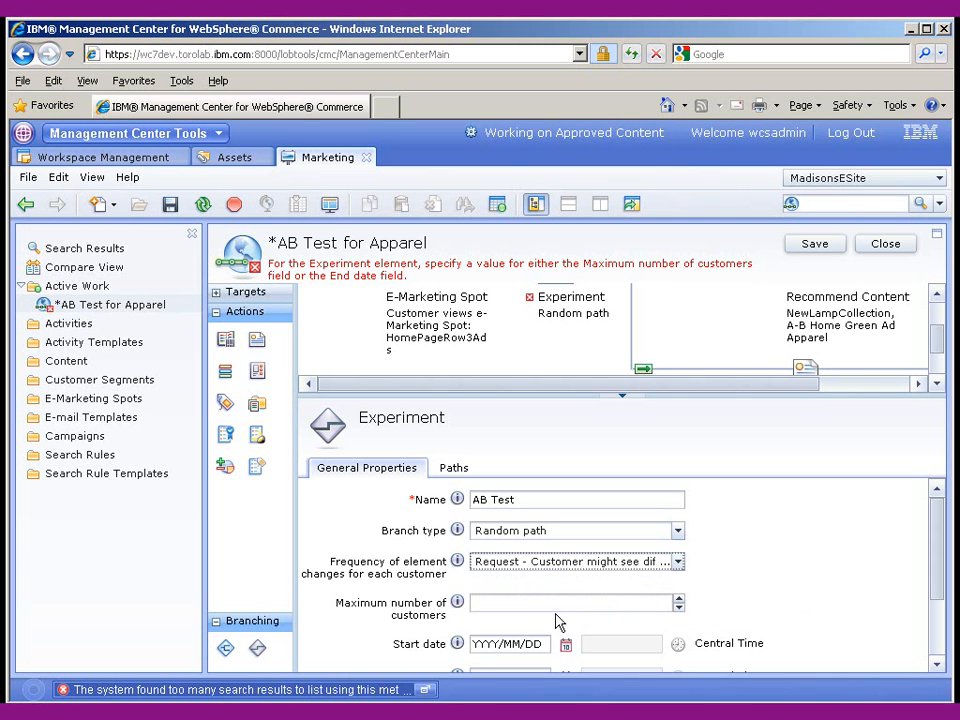
scroll(down, 3)
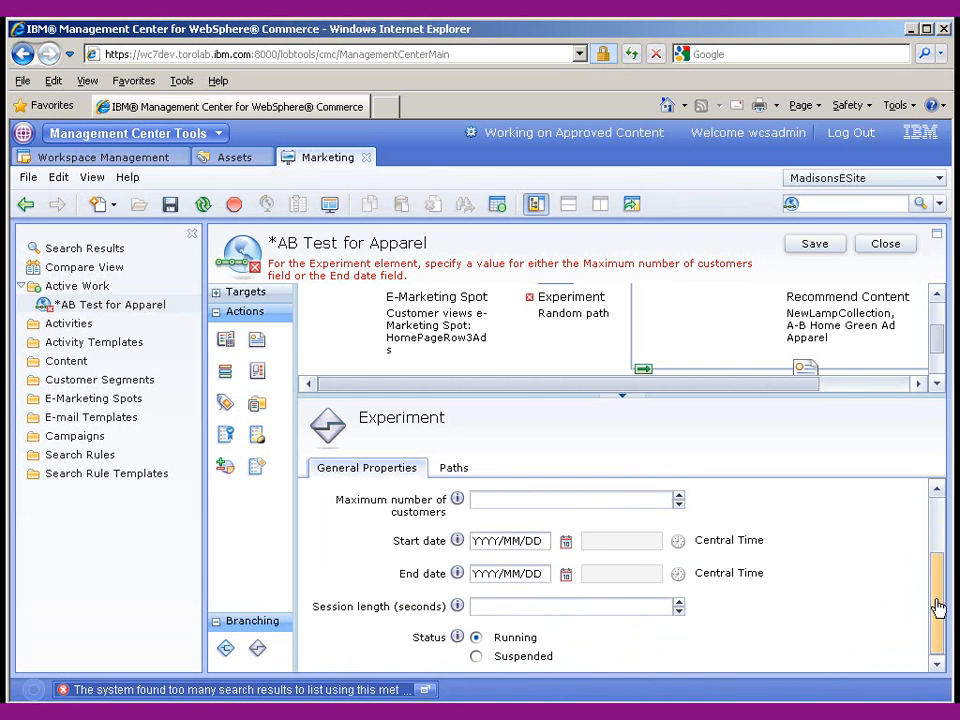
mouse_move(486, 556)
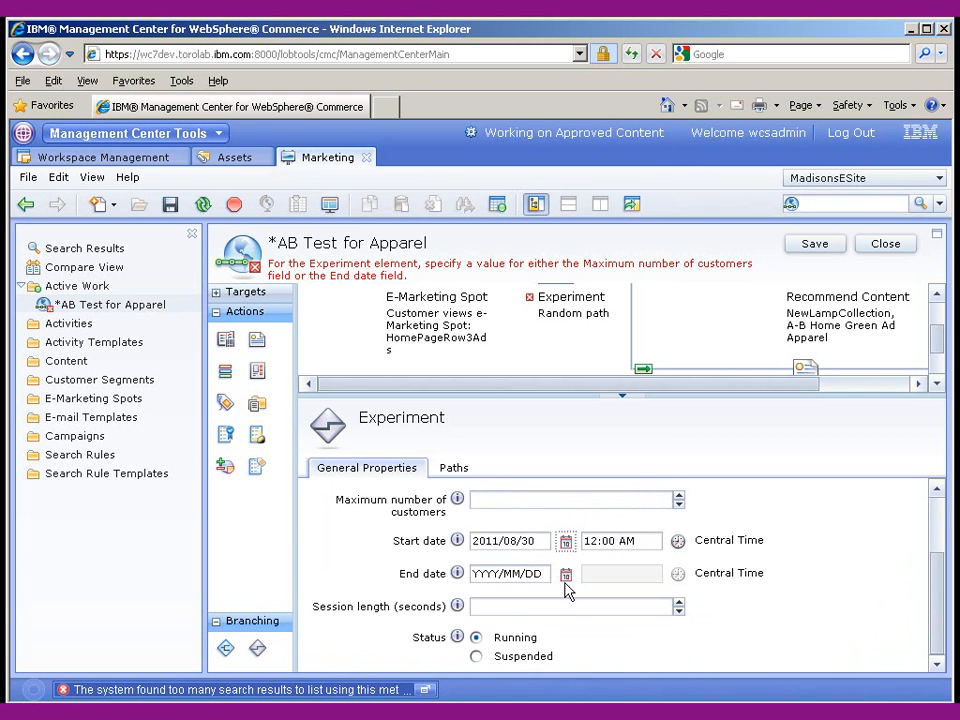
Set the experiment end date to September 2011 via the calendar picker.
click(566, 572)
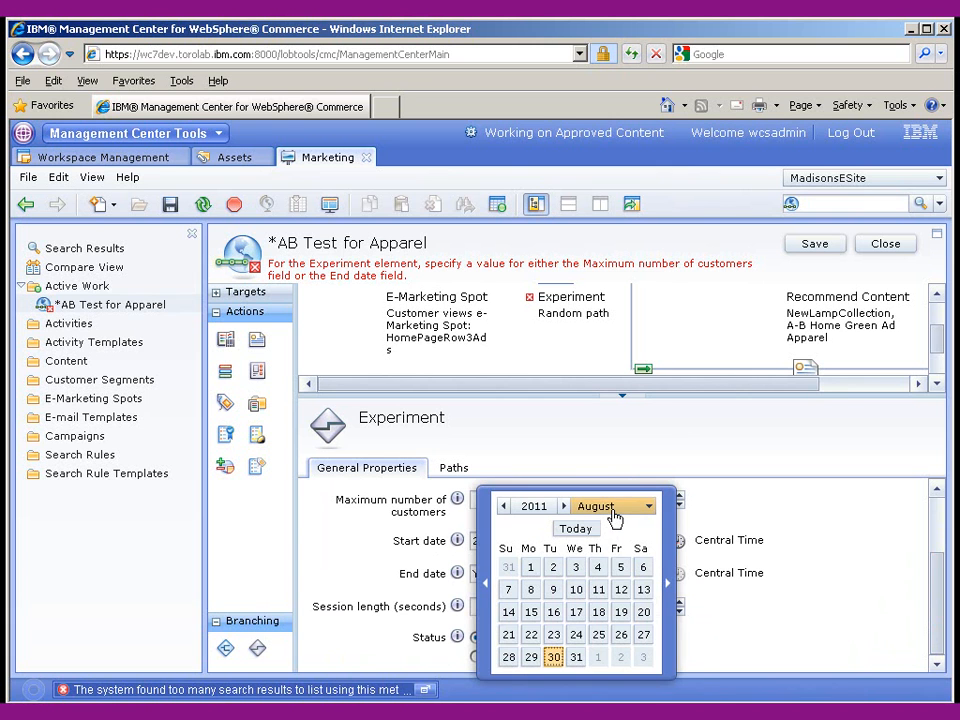
click(614, 506)
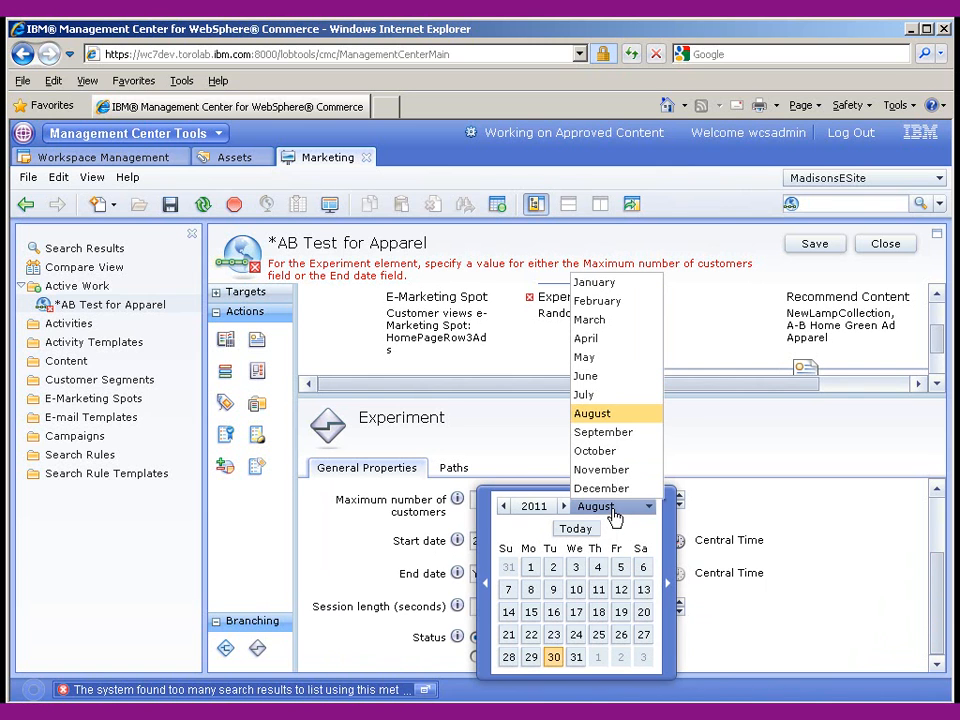
click(604, 432)
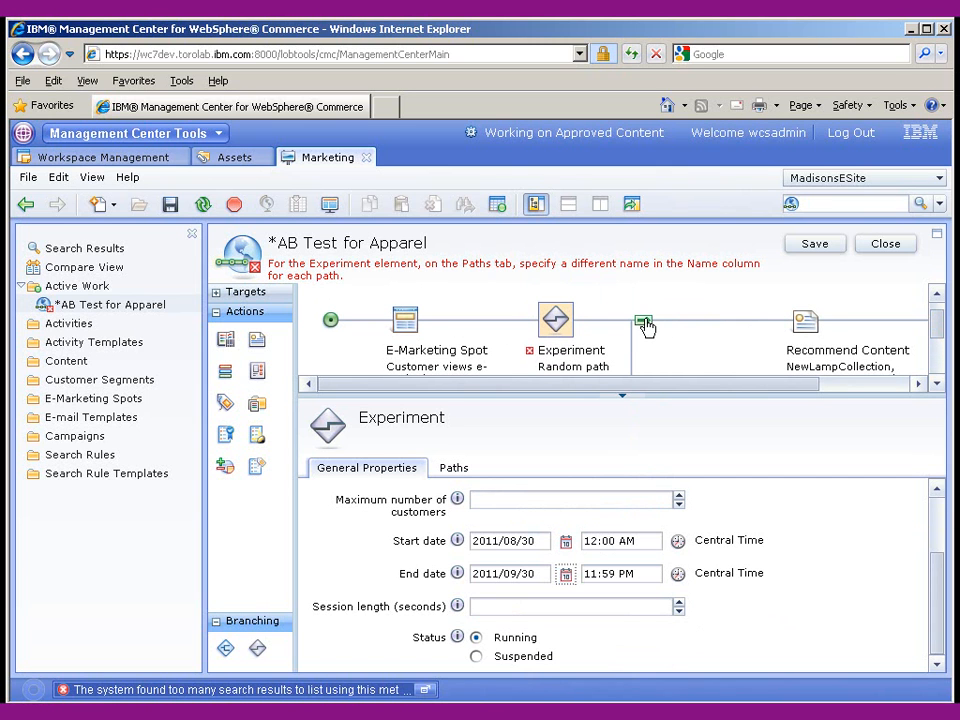
On the Paths table, name the paths Green, Red, Yellow with percentages 33, 33, 34.
click(452, 468)
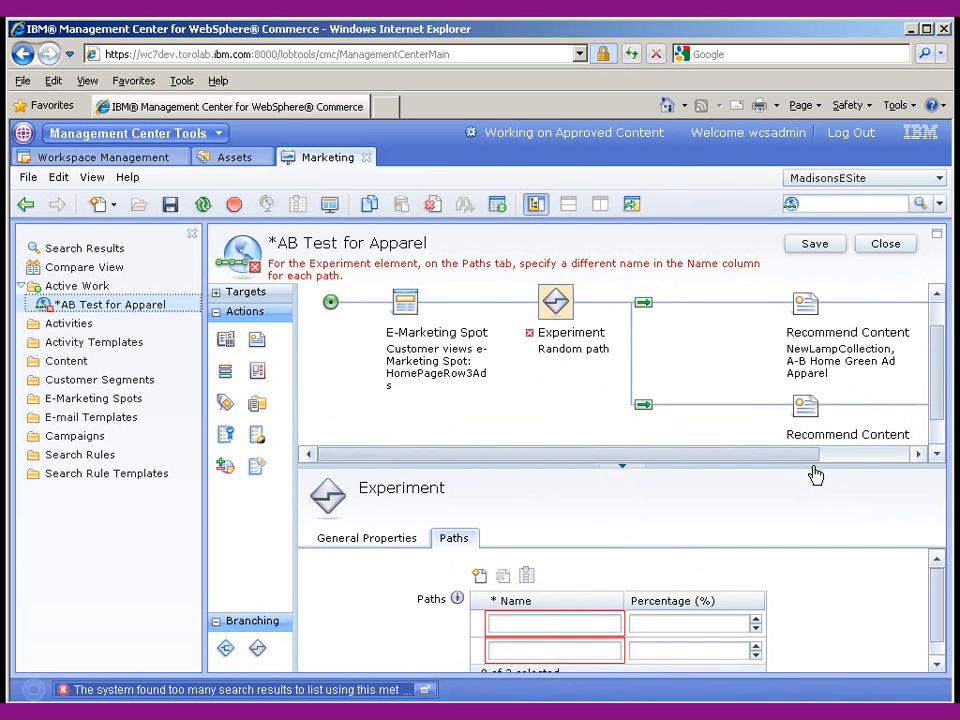
click(552, 624)
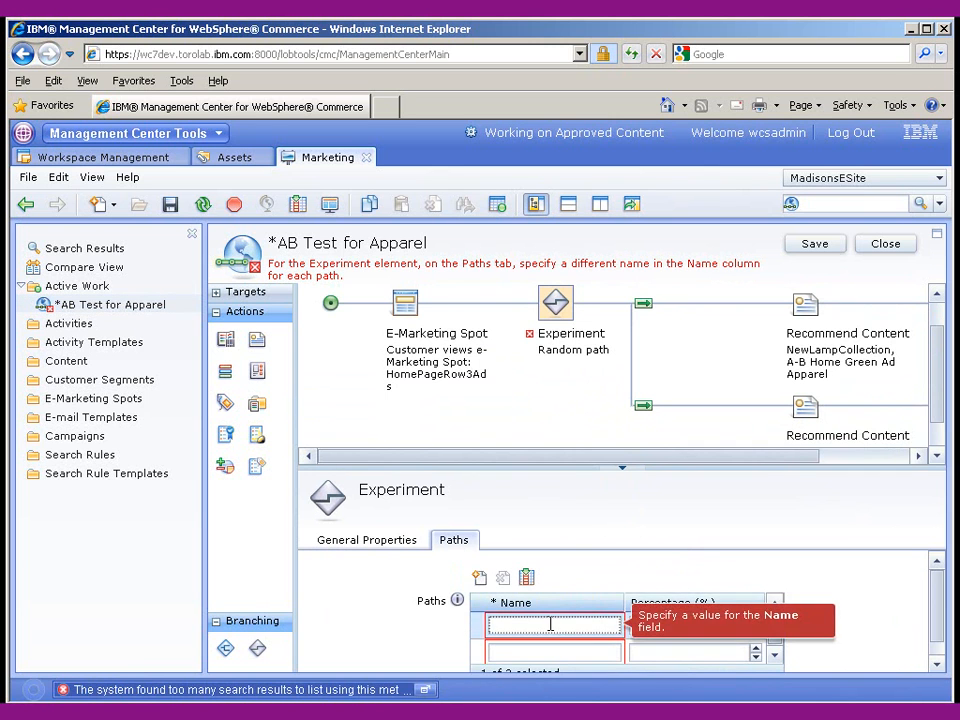
text(Green)
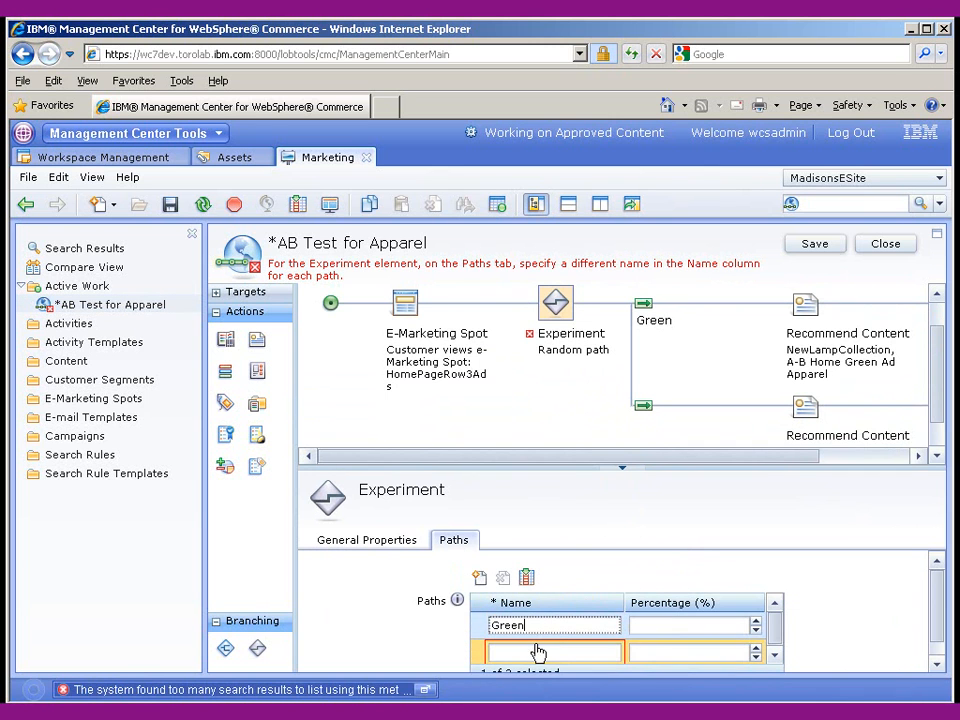
text(Red)
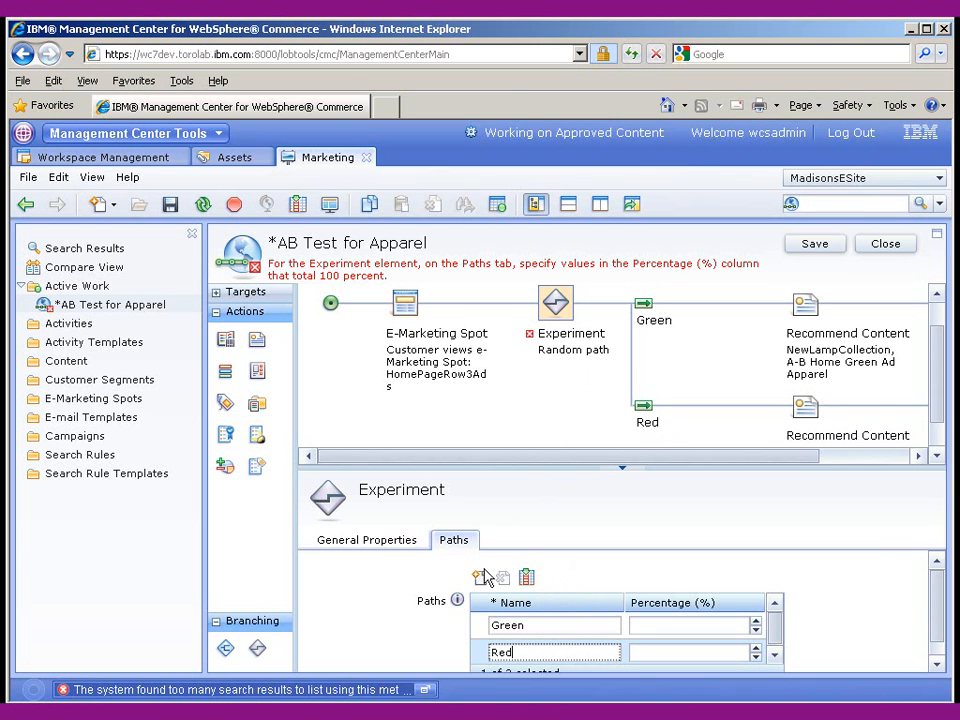
click(480, 576)
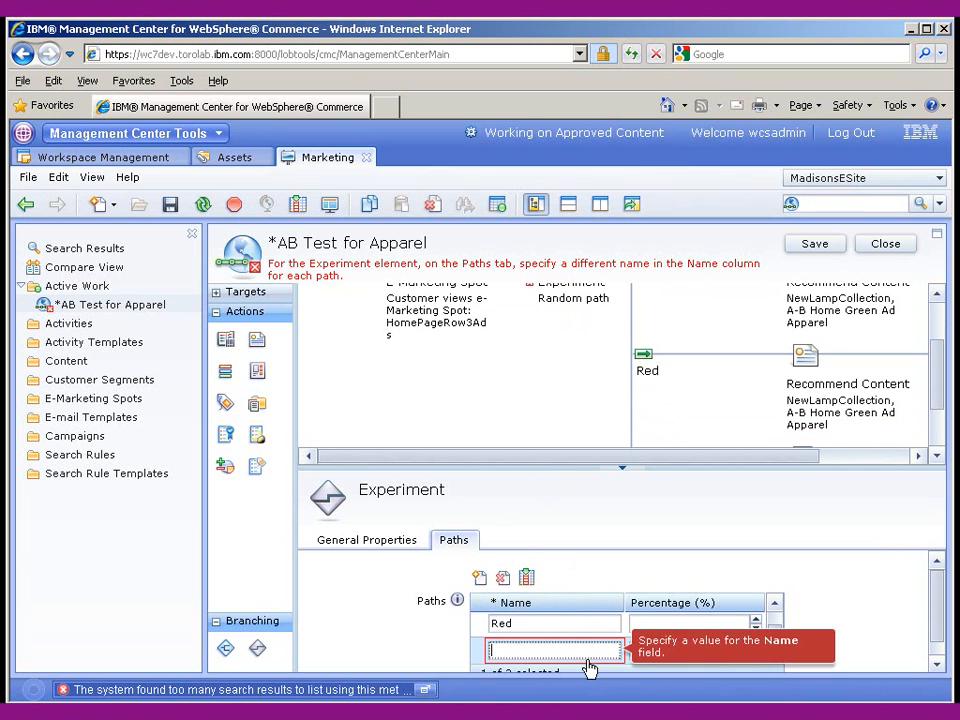
text(Yellow)
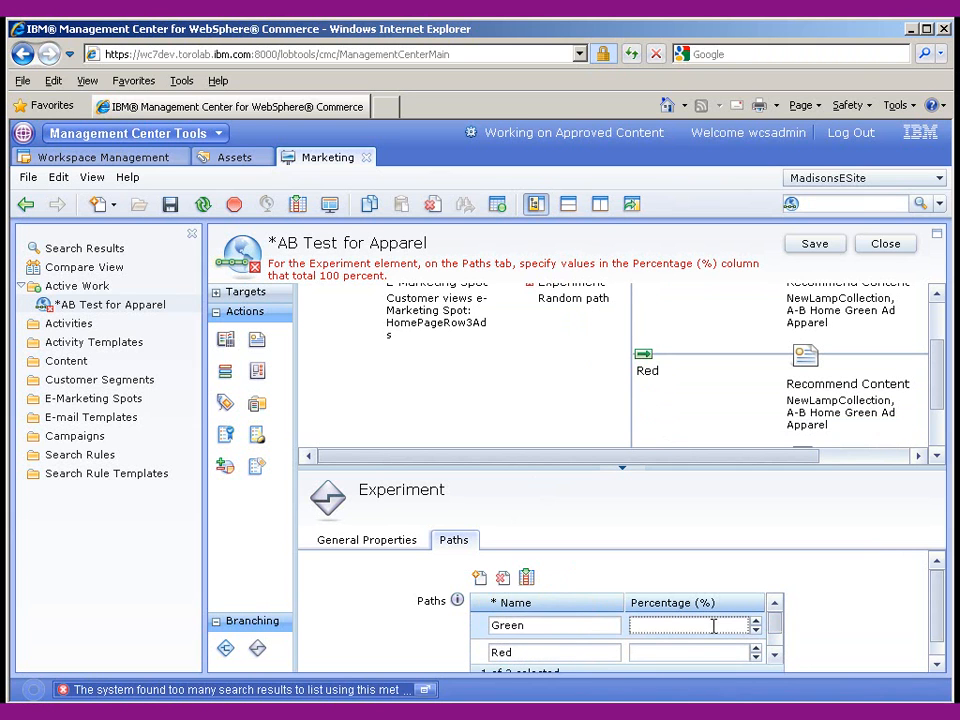
text(33)
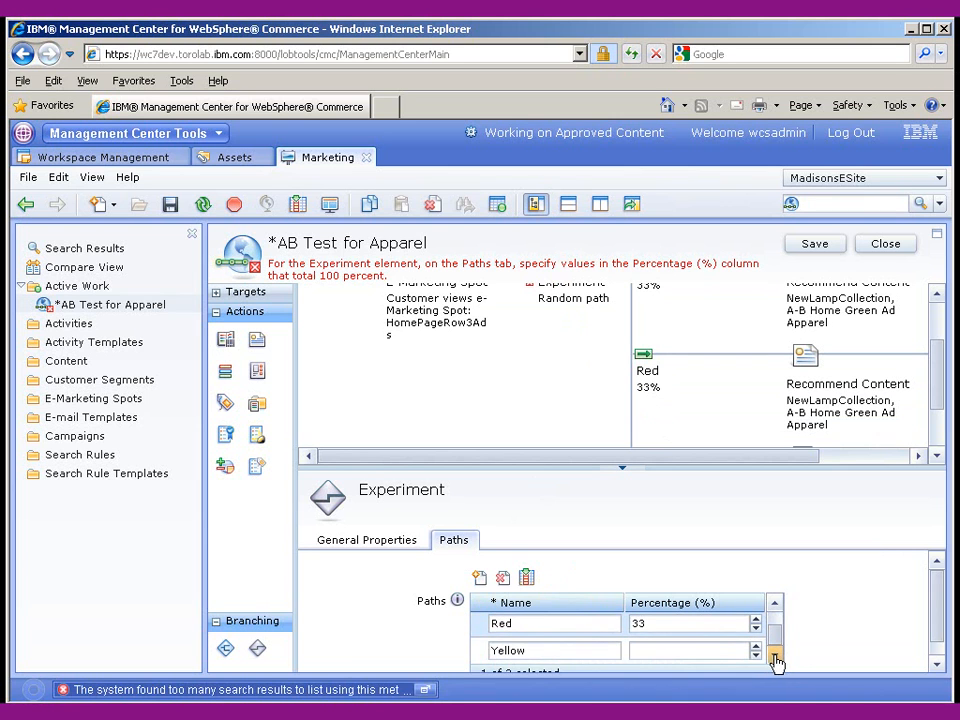
text(34)
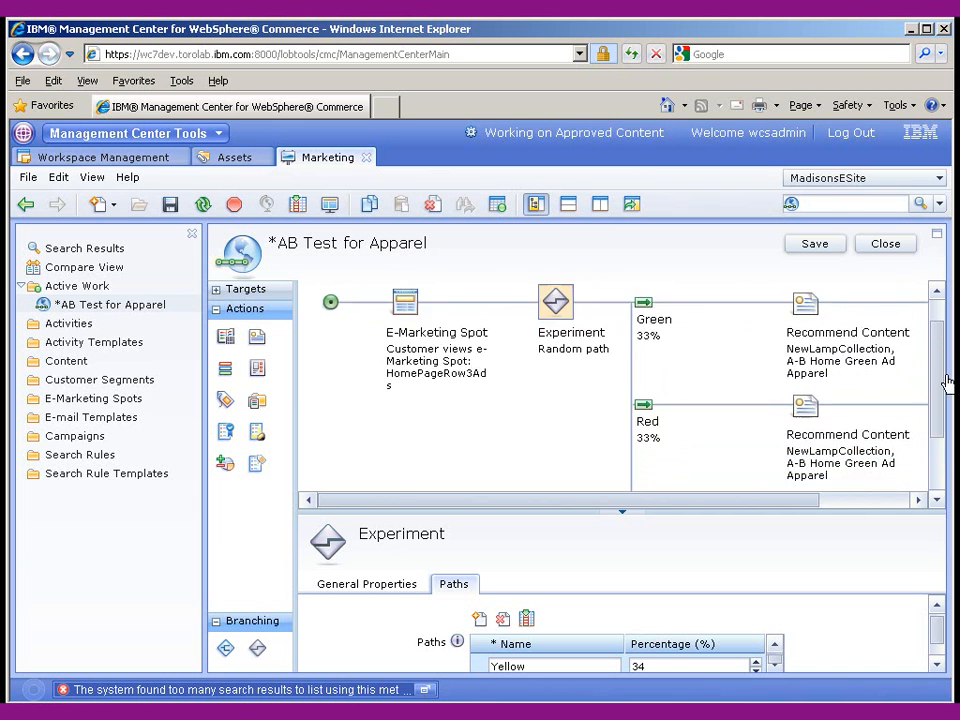
In the lower branch's Recommend Content element, search A-B* to add the Red and Yellow ad content.
scroll(down, 3)
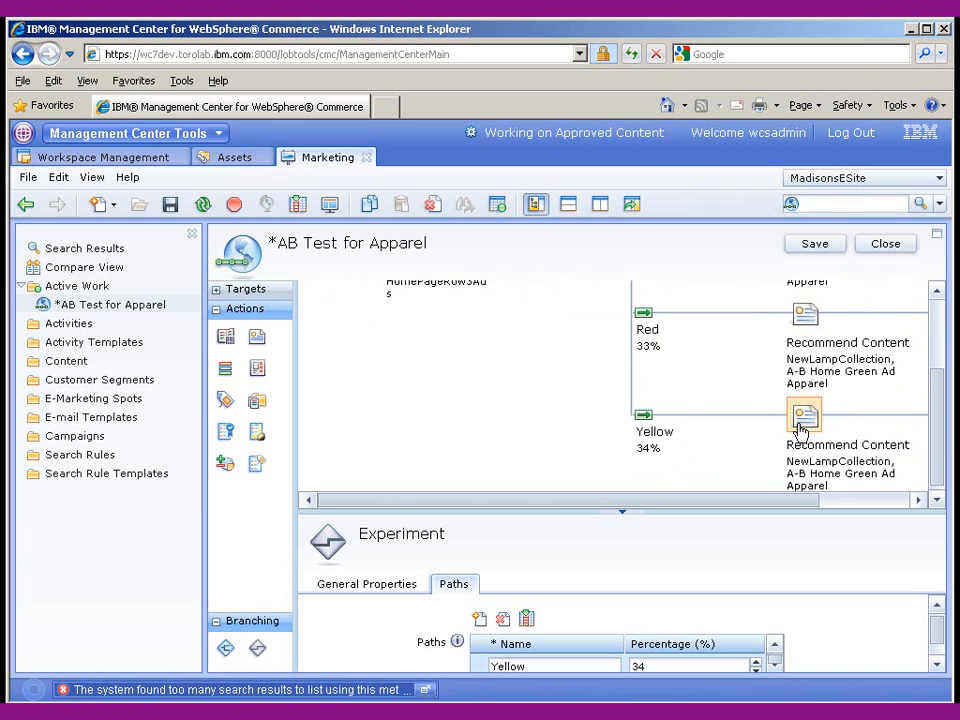
click(804, 414)
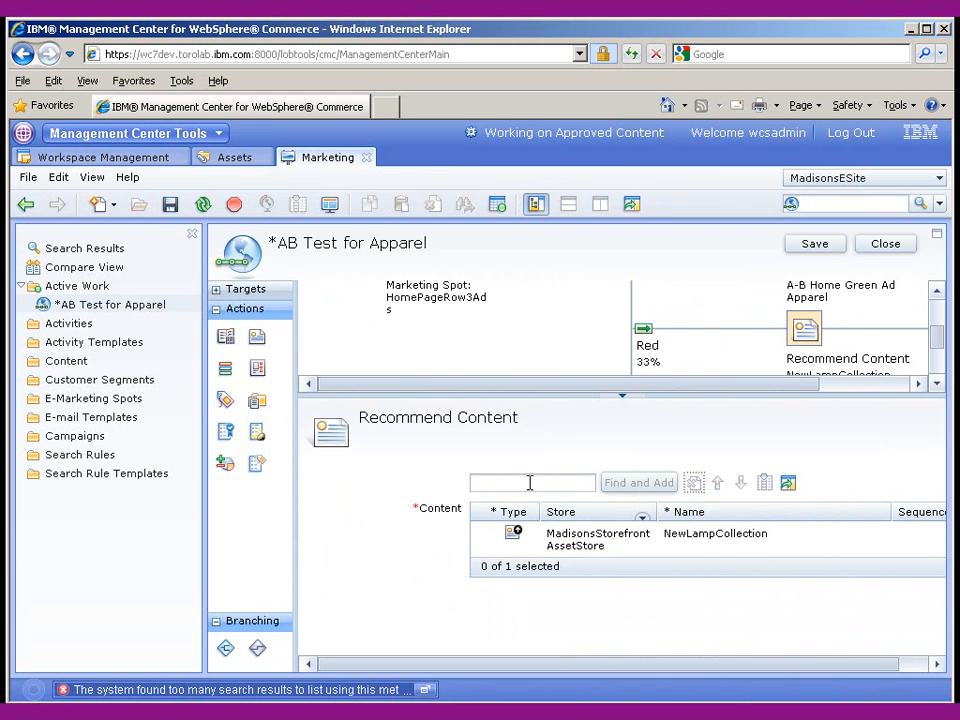
text(A)
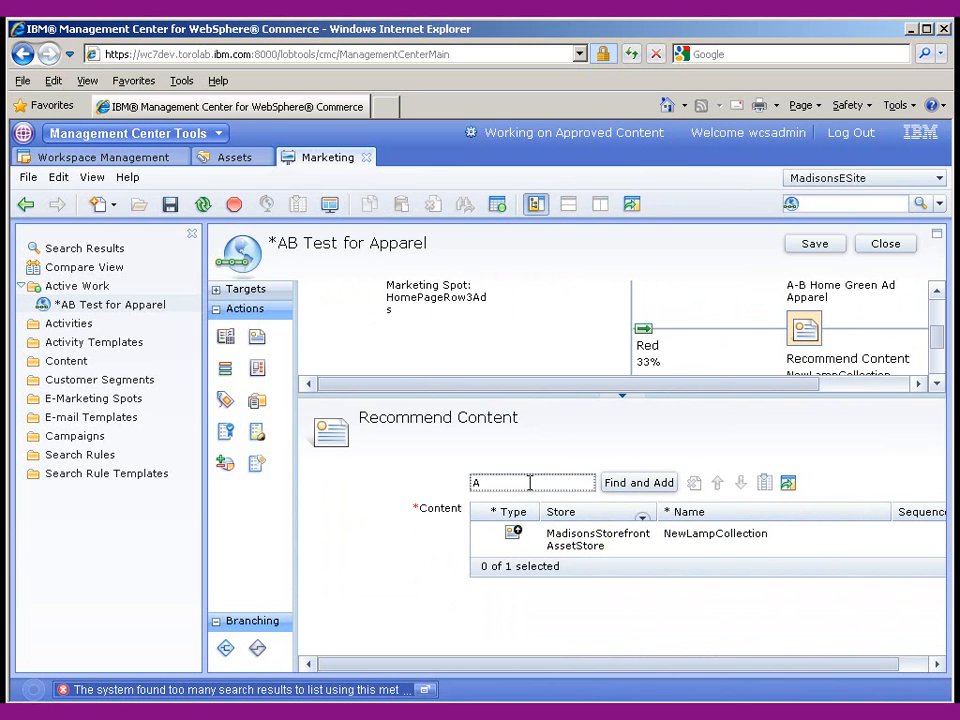
text(-B*)
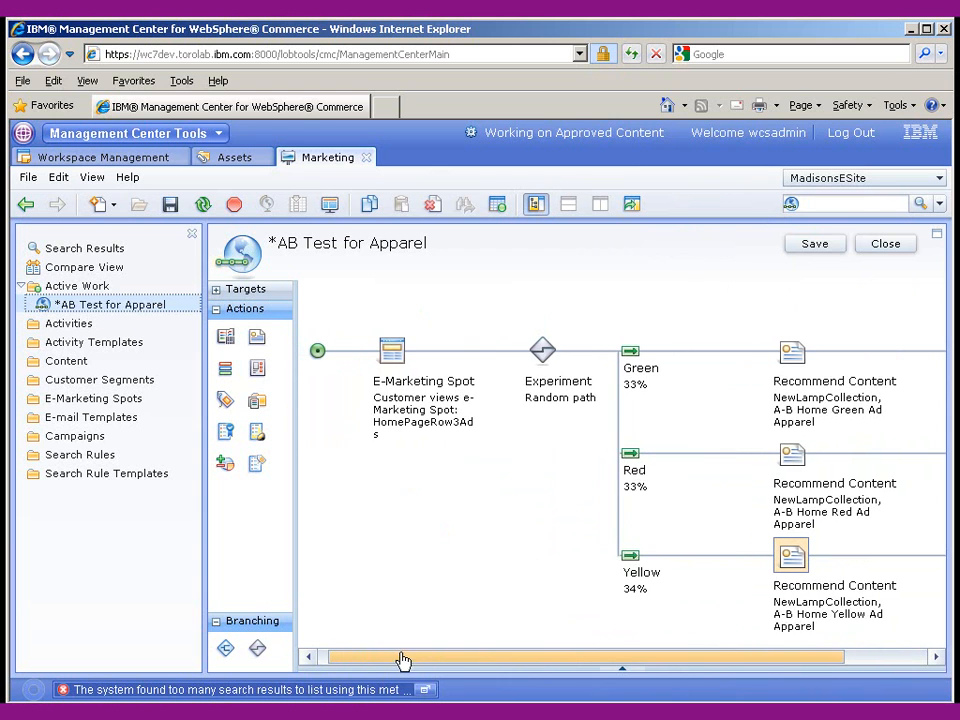
Save the AB Test for Apparel activity and activate it so it becomes read-only.
click(392, 350)
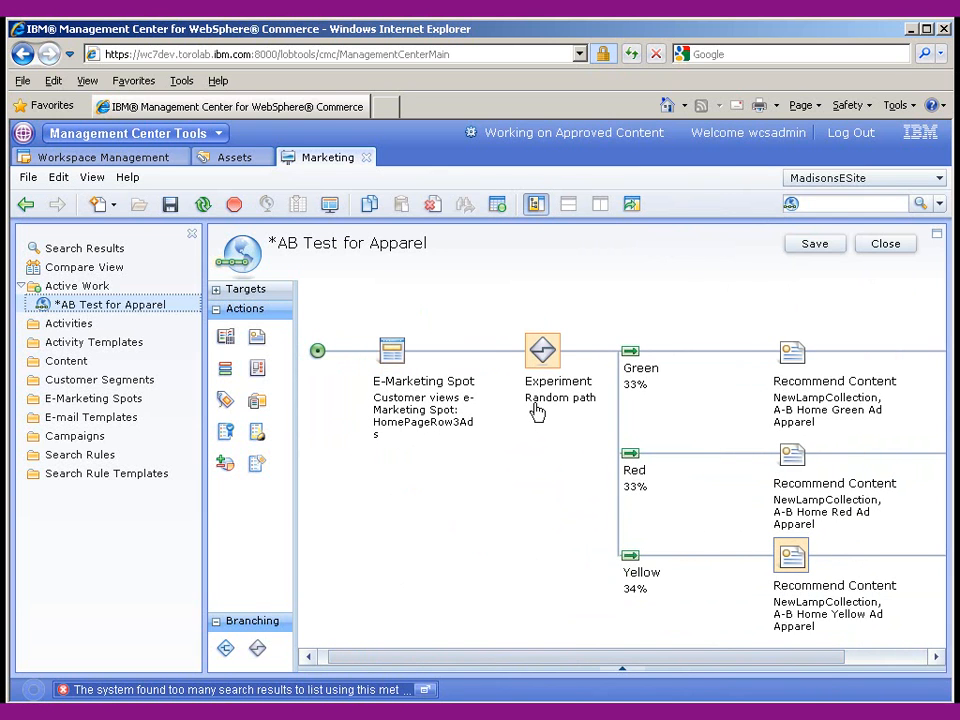
mouse_move(556, 672)
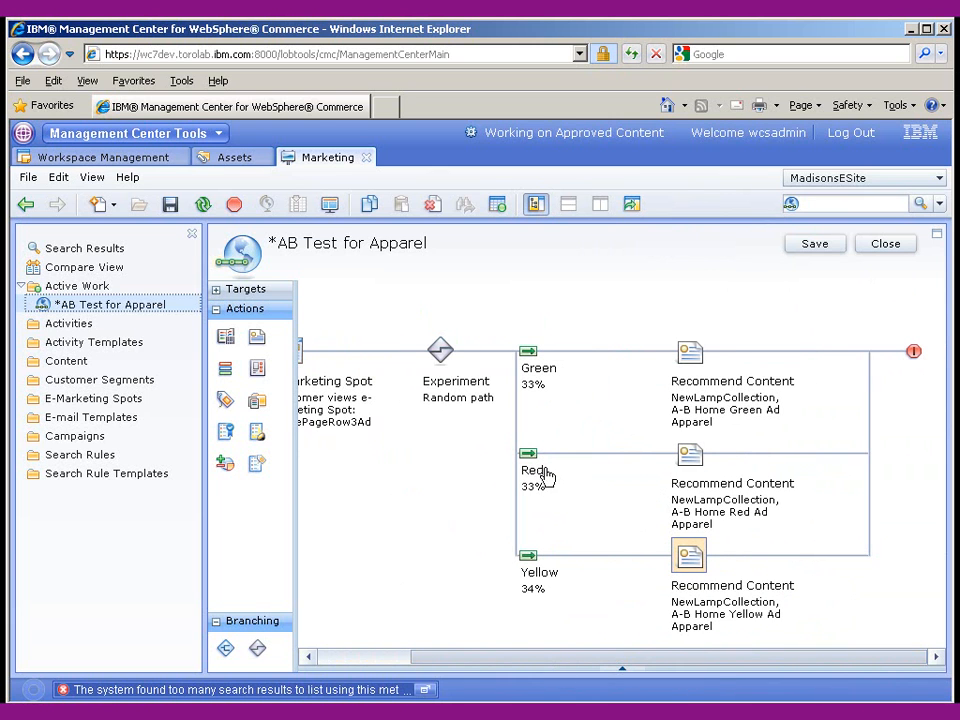
mouse_move(620, 452)
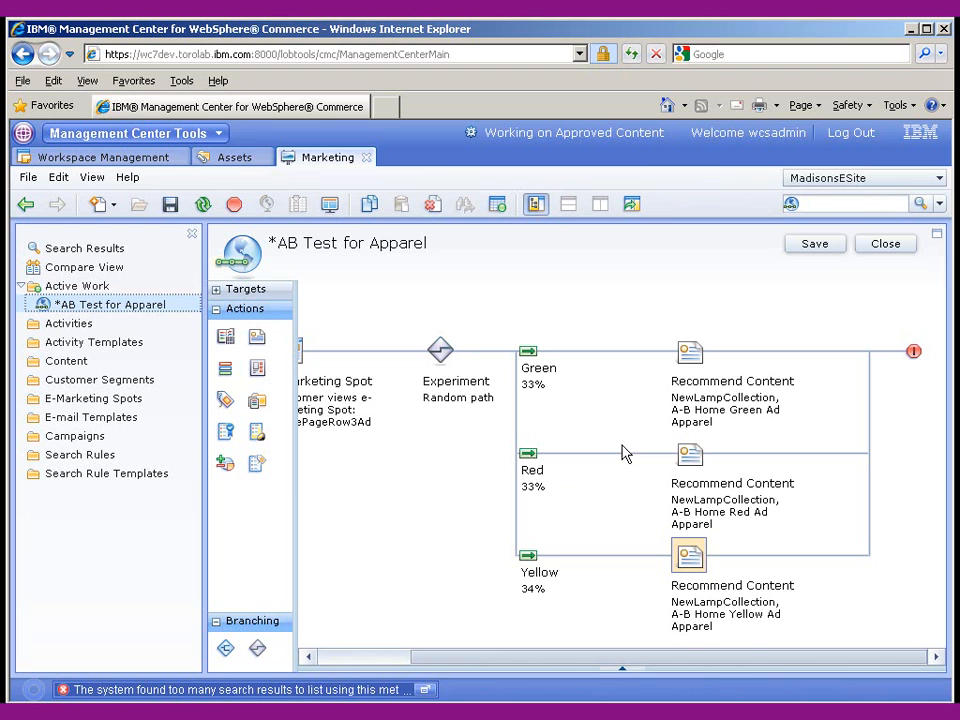
click(814, 244)
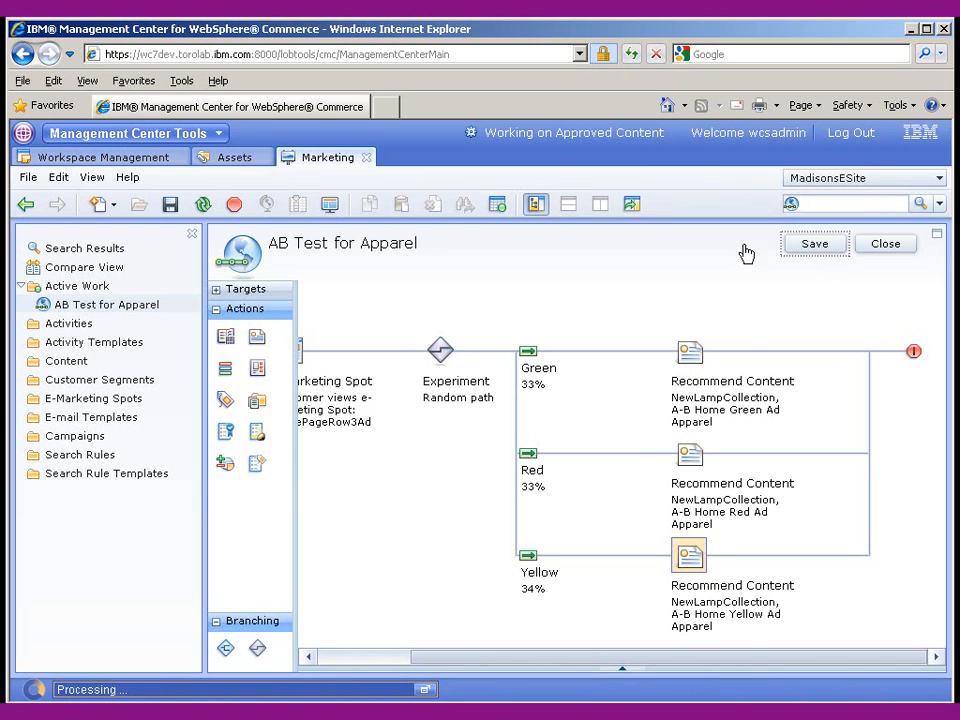
click(496, 204)
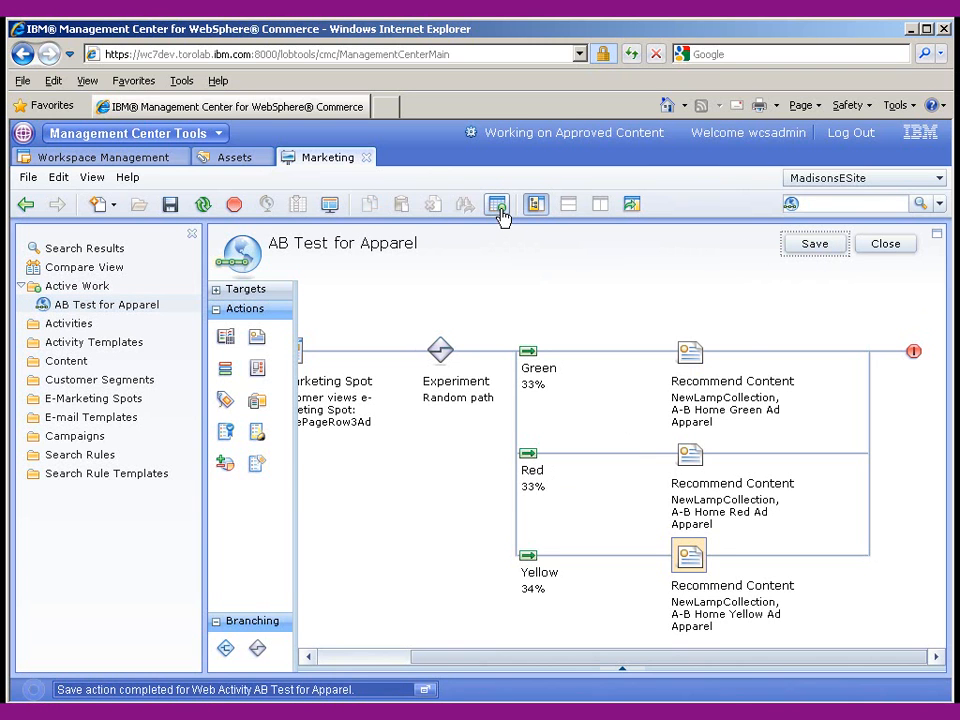
click(496, 204)
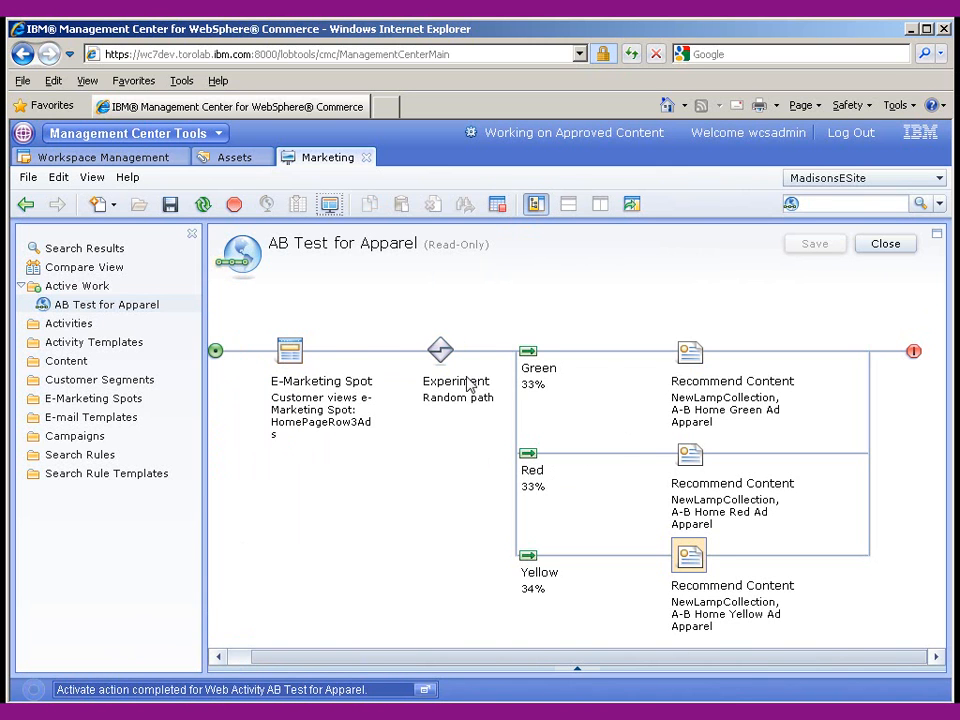
mouse_move(402, 288)
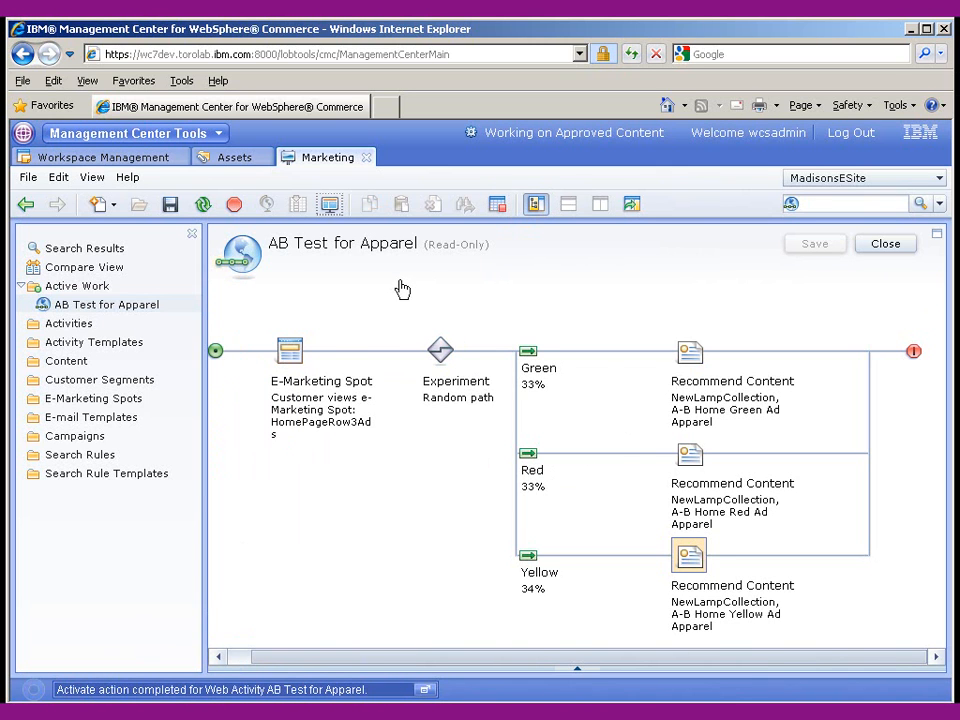
mouse_move(330, 204)
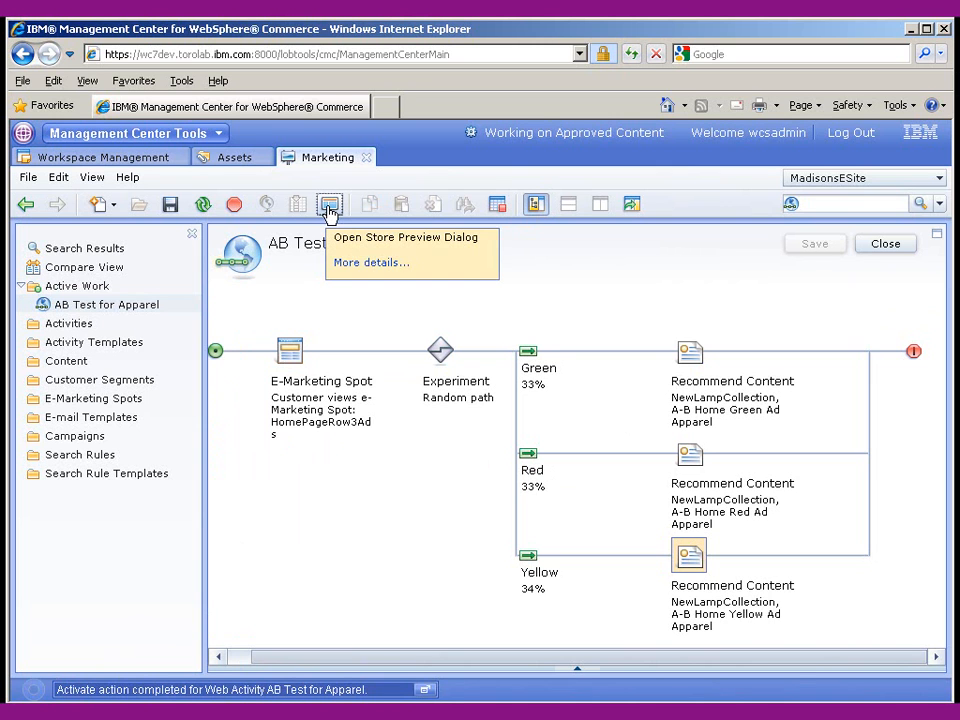
Bring up the Store Preview dialog from the toolbar and choose a preview option.
click(330, 204)
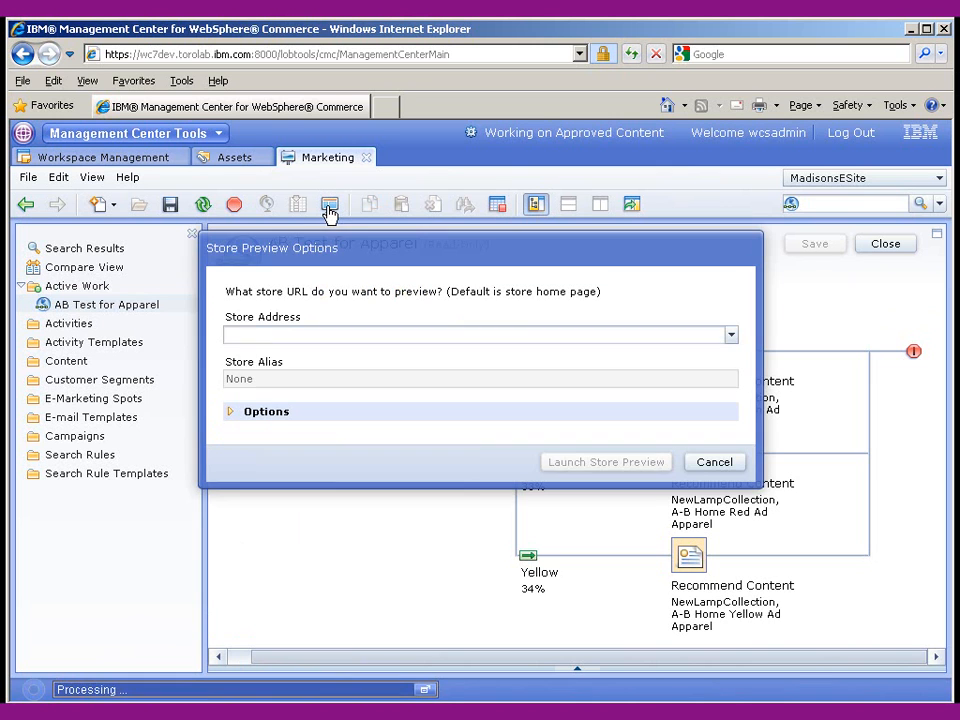
click(604, 460)
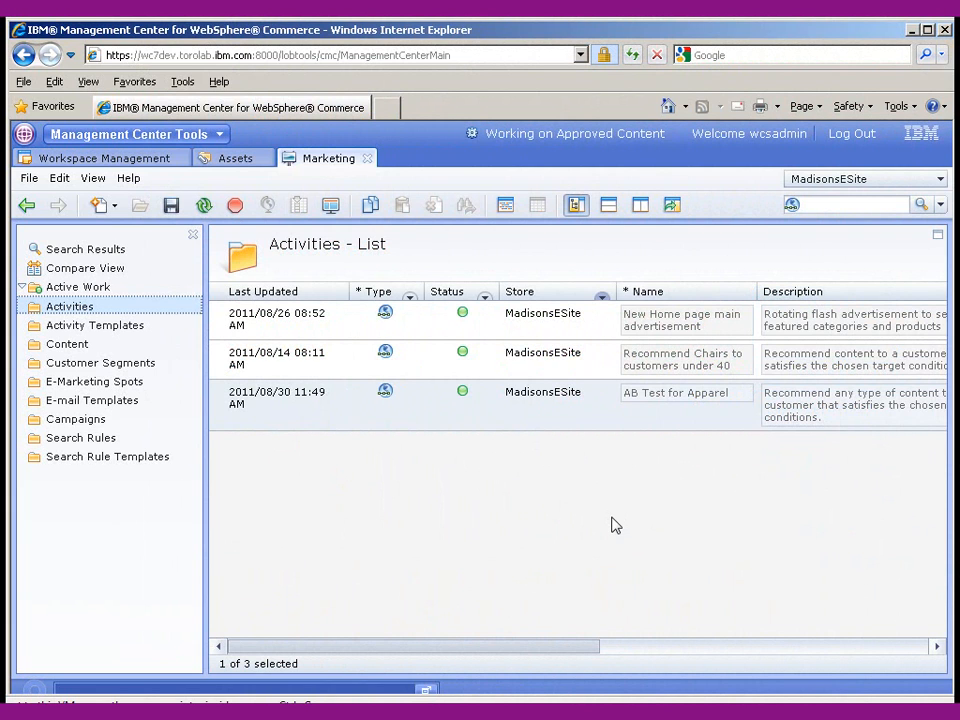
mouse_move(496, 424)
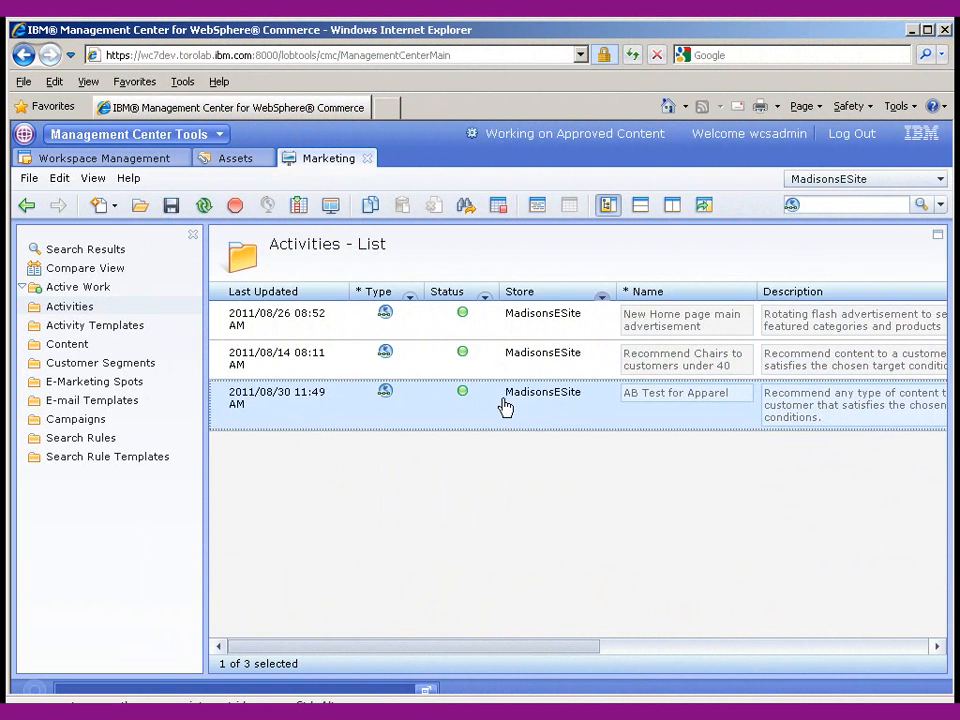
Reopen the 'AB Test for Apparel' activity from the Activities list.
double_click(542, 398)
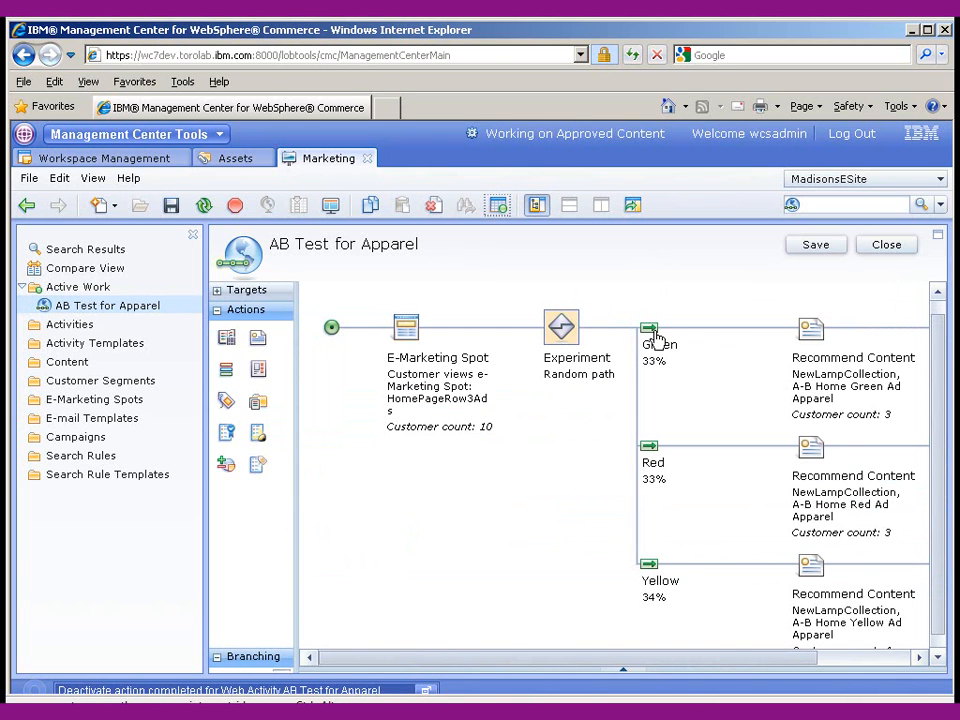
Create a new activity from the Experiment element's winning path via its context menu.
right_click(648, 336)
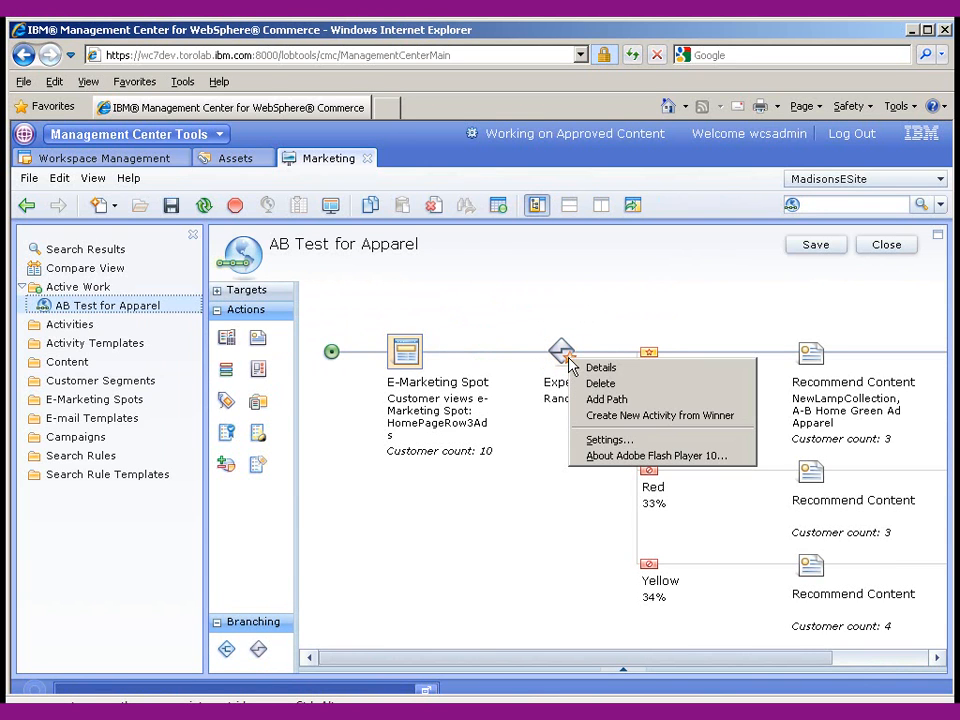
mouse_move(660, 414)
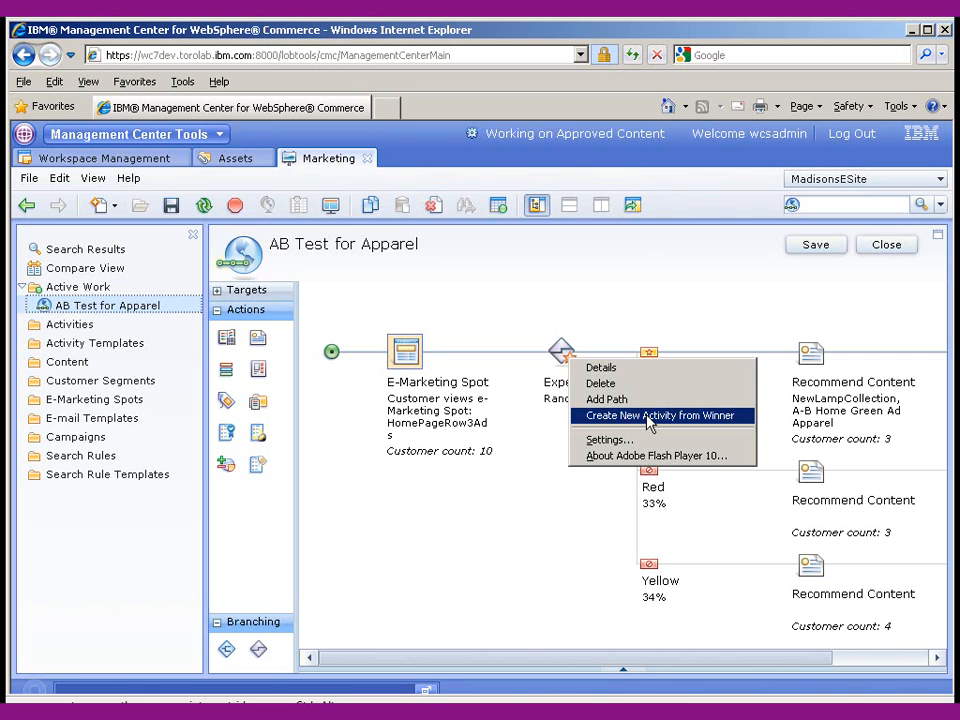
click(660, 414)
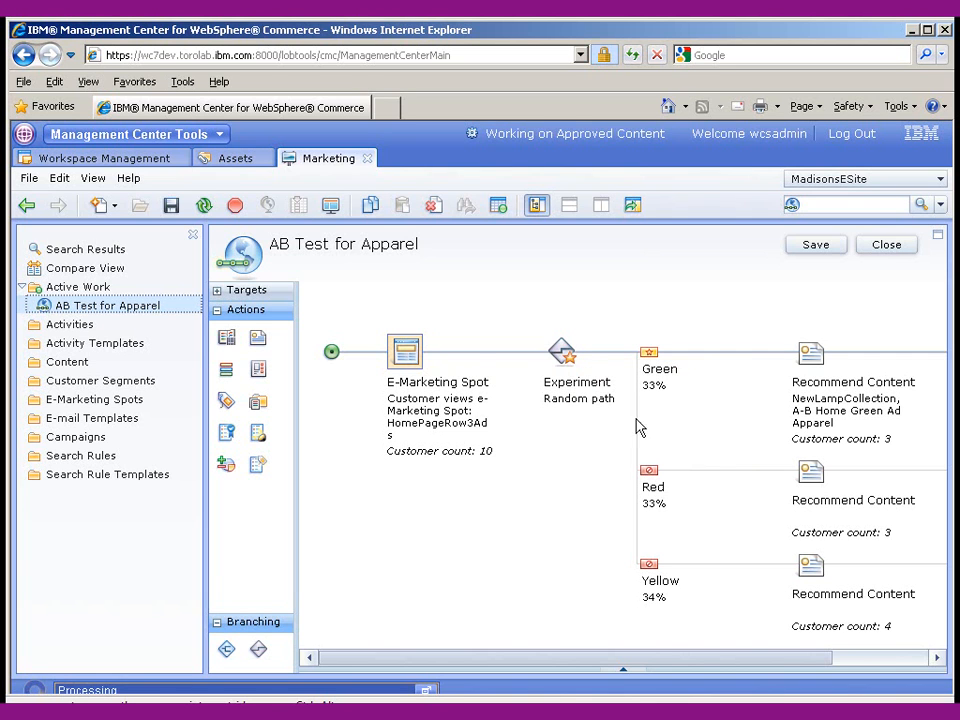